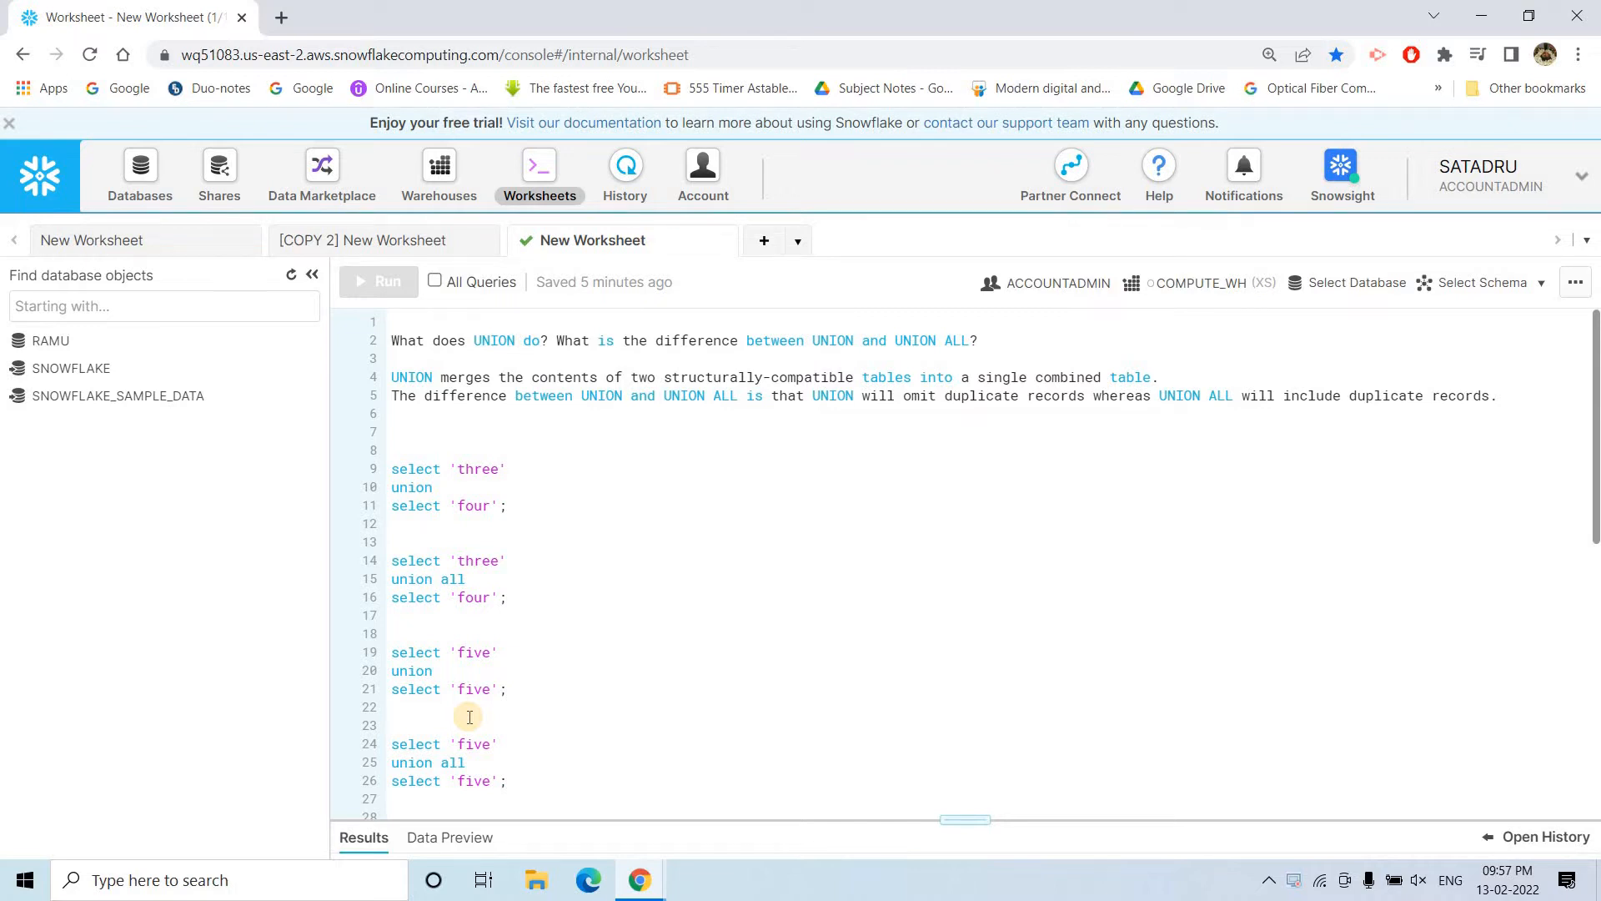
- Highlight the notes explaining UNION vs UNION ALL, including that UNION ALL keeps duplicates
click(393, 724)
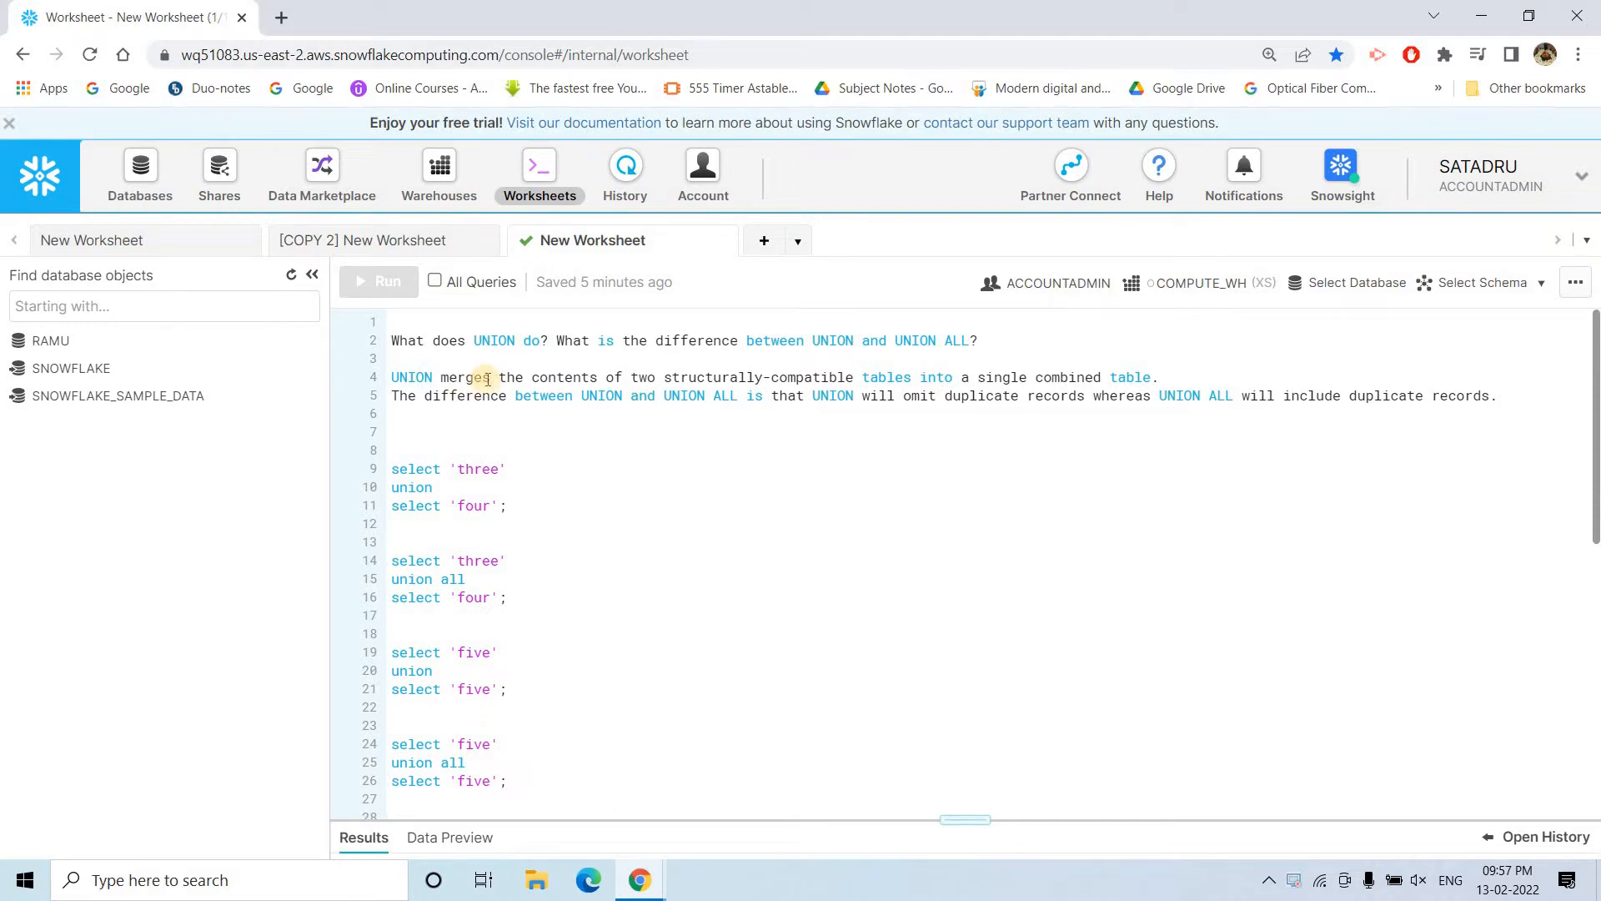
mouse_move(472, 340)
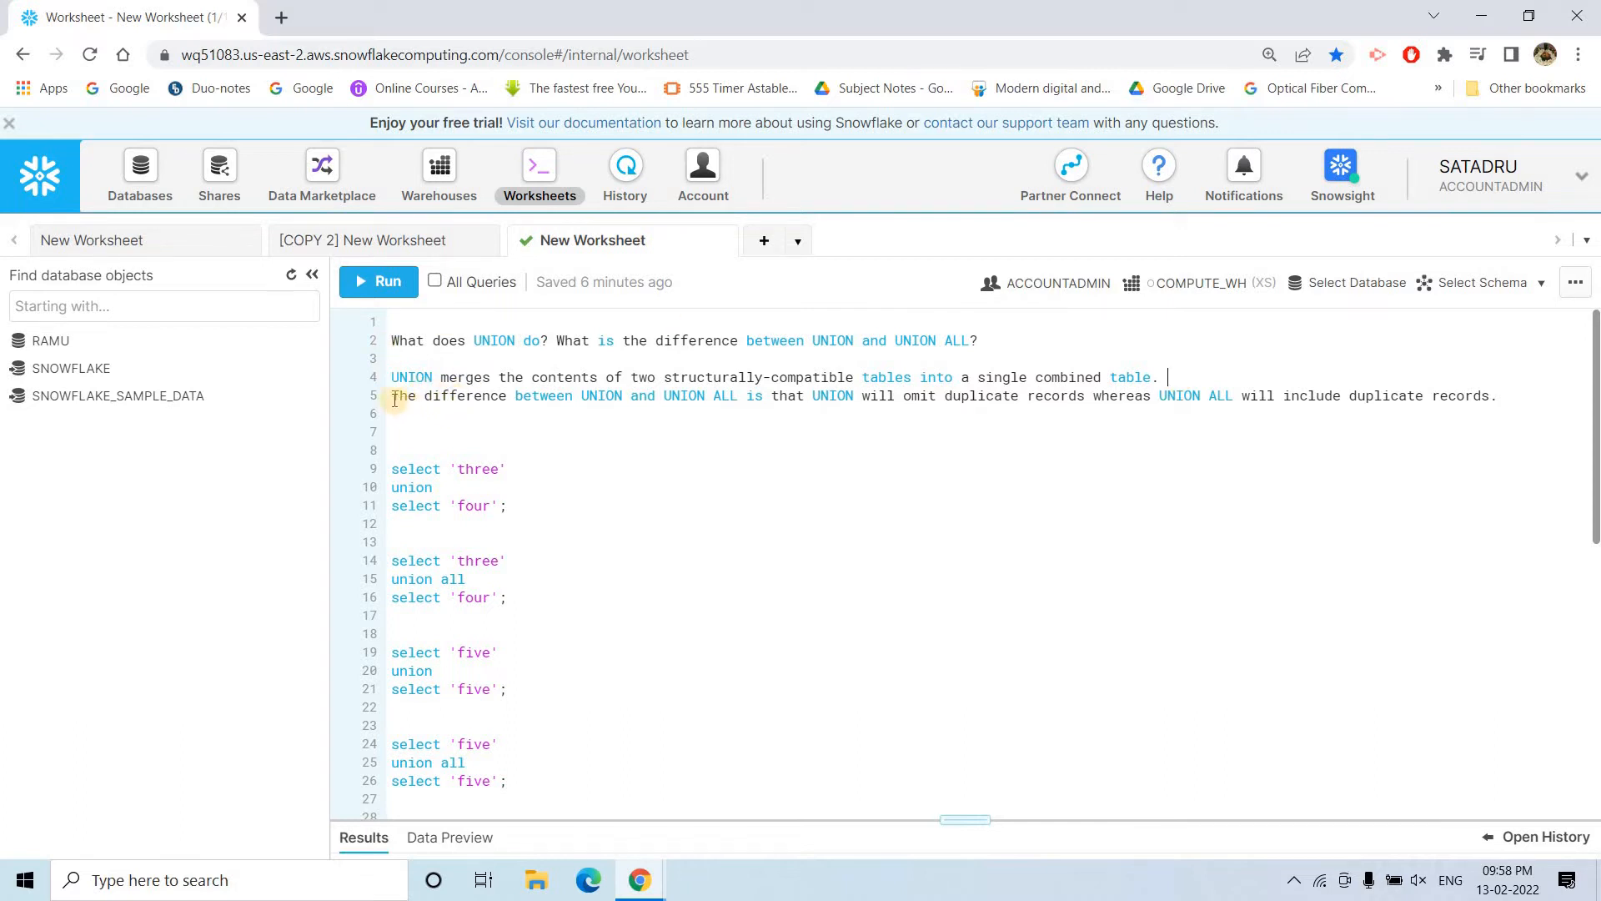
drag(391, 395, 742, 396)
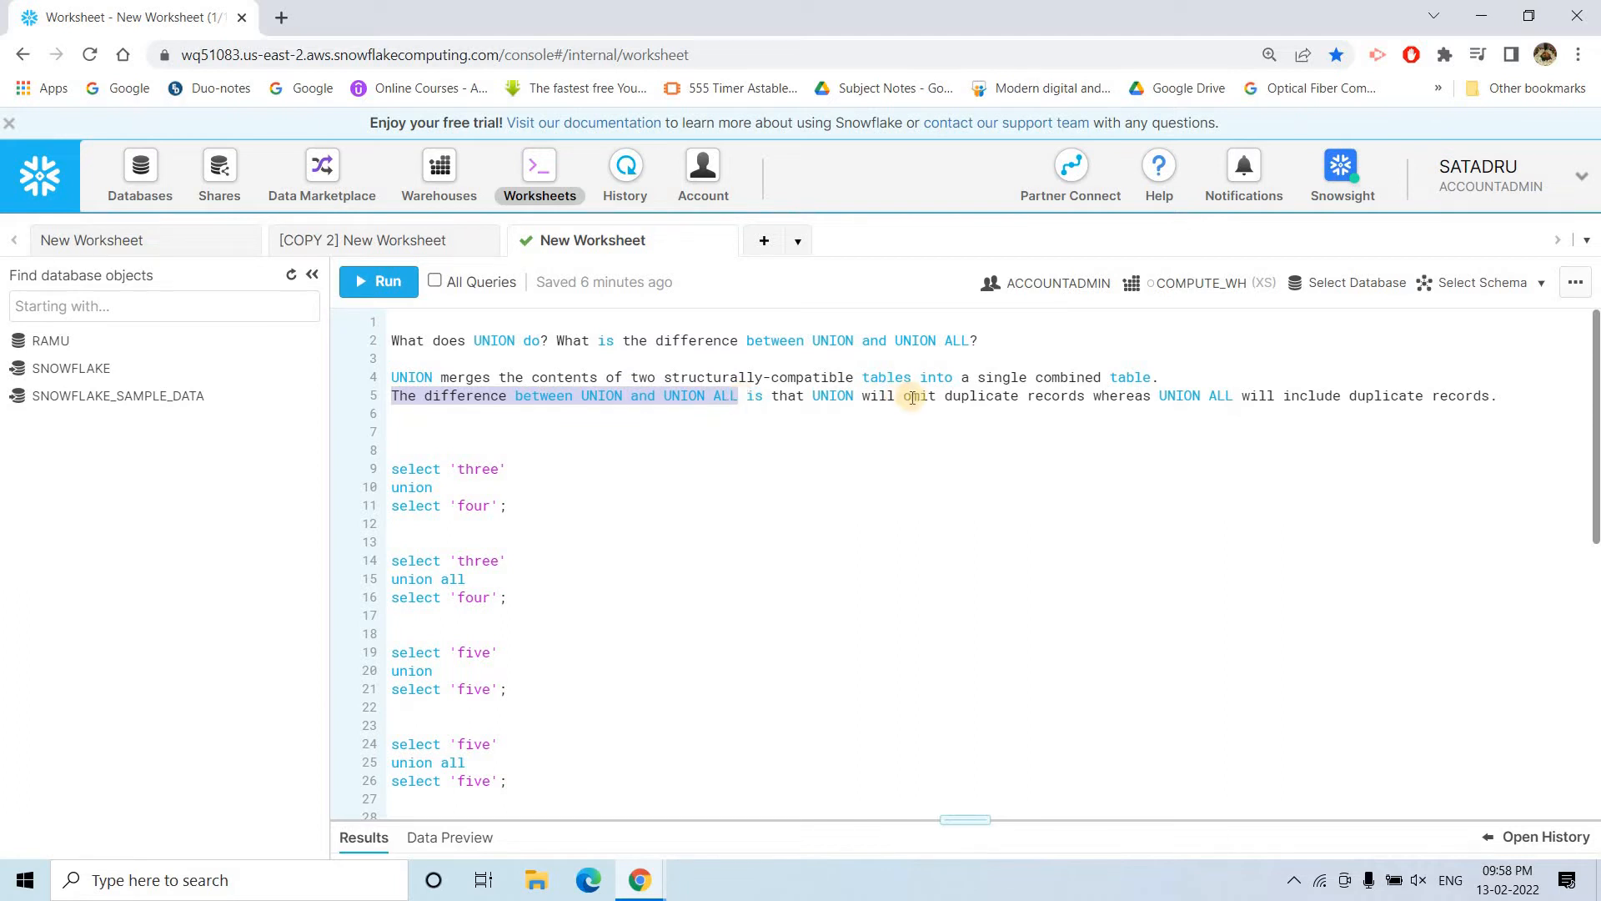
mouse_move(1046, 402)
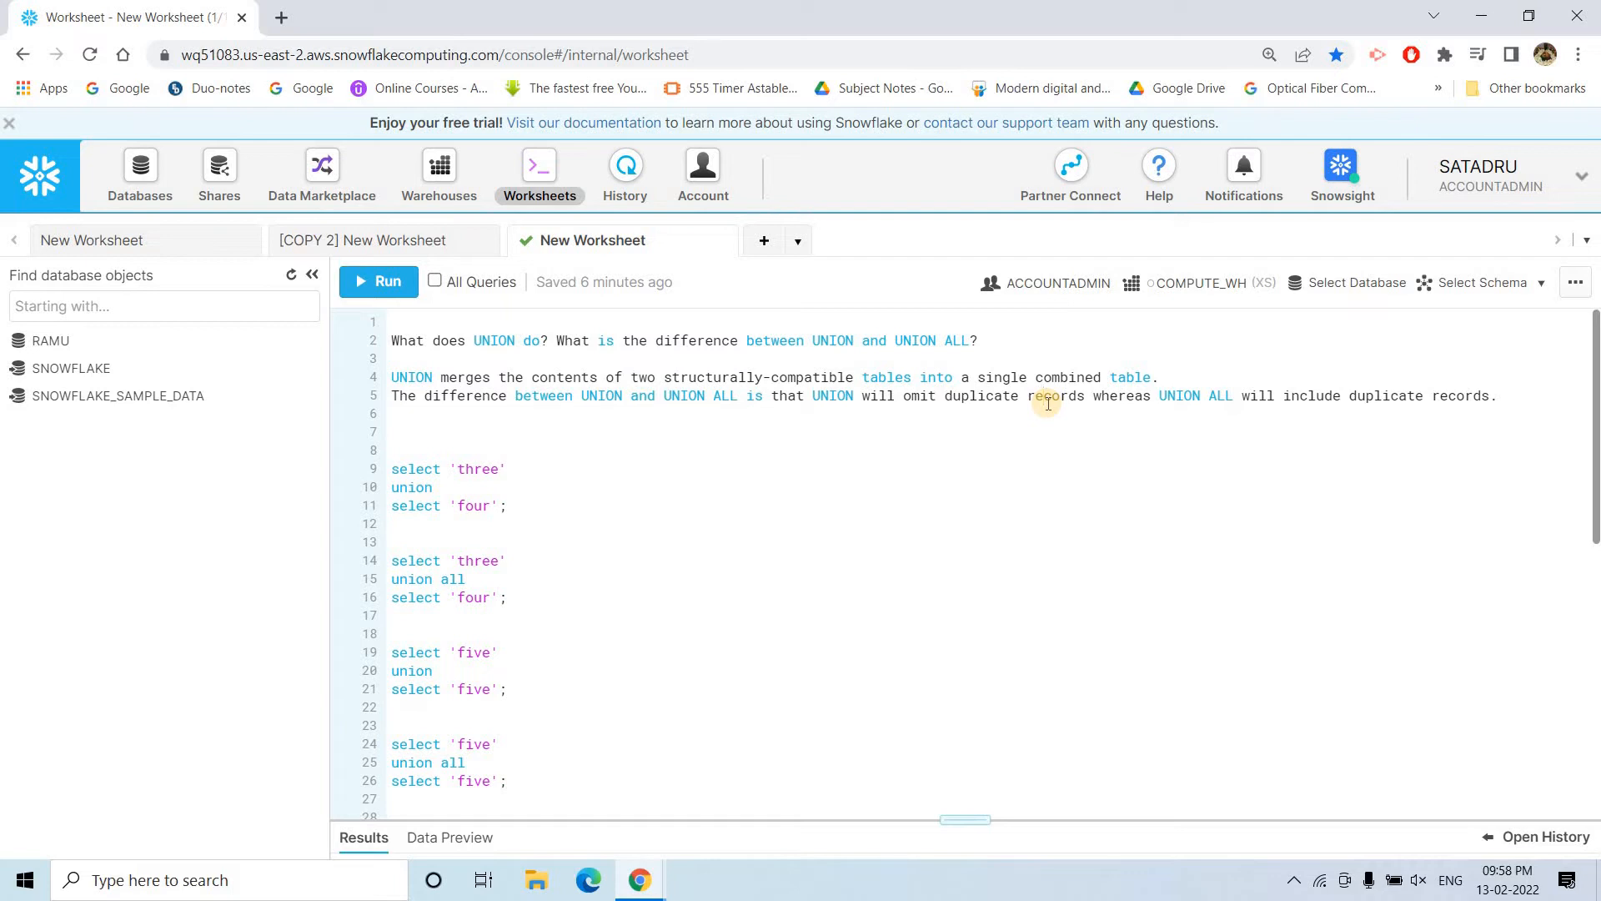
mouse_move(1108, 399)
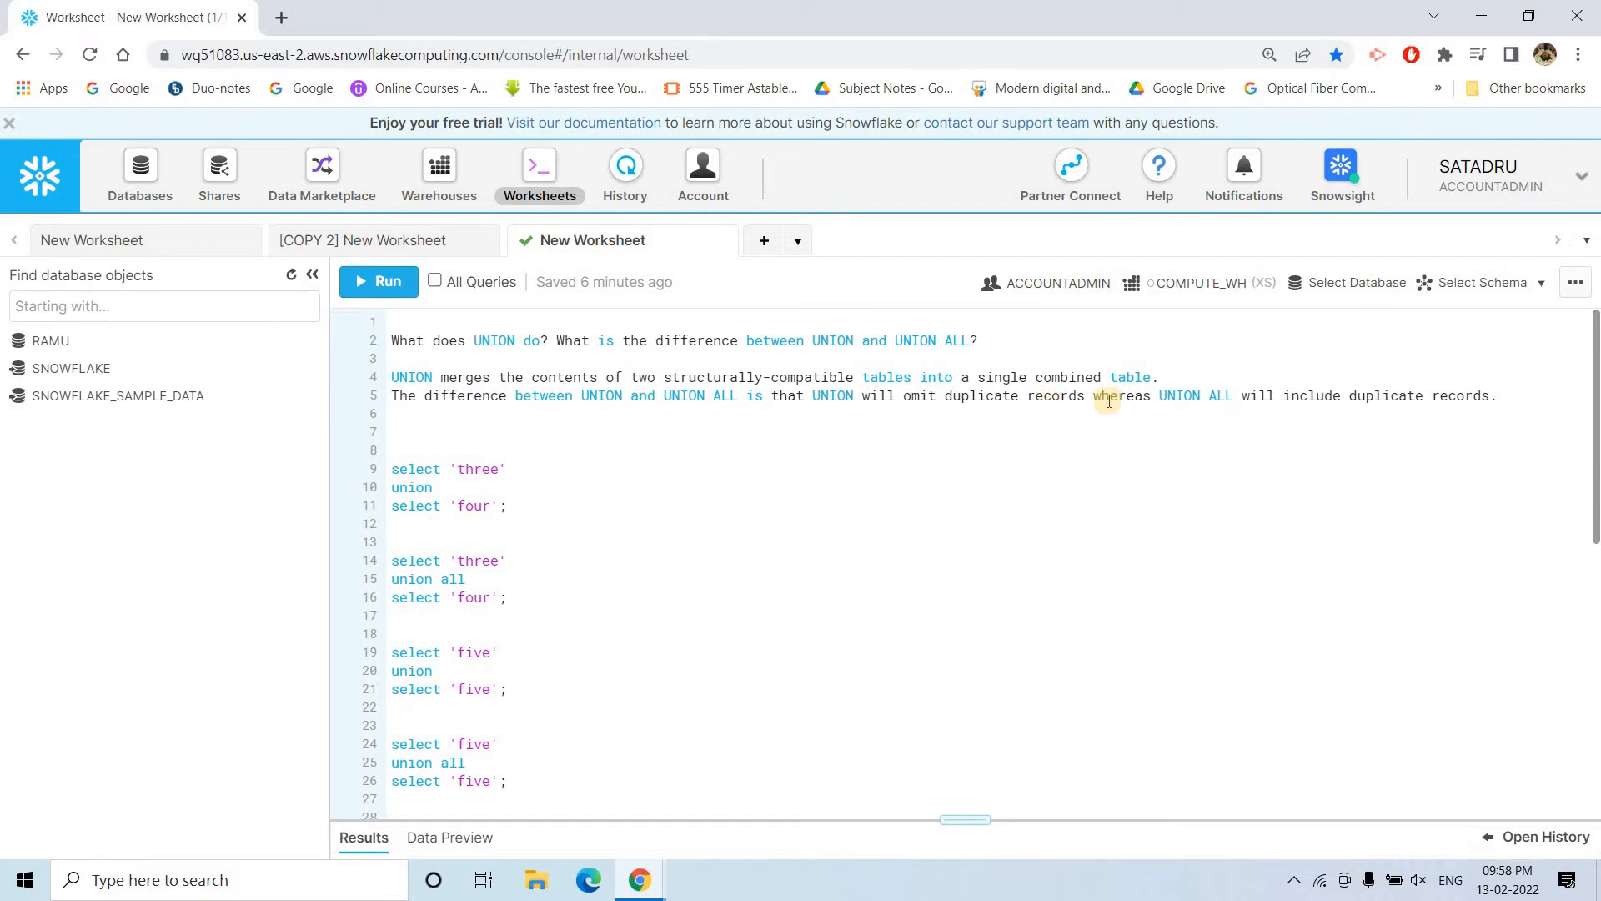
drag(1156, 395, 1496, 395)
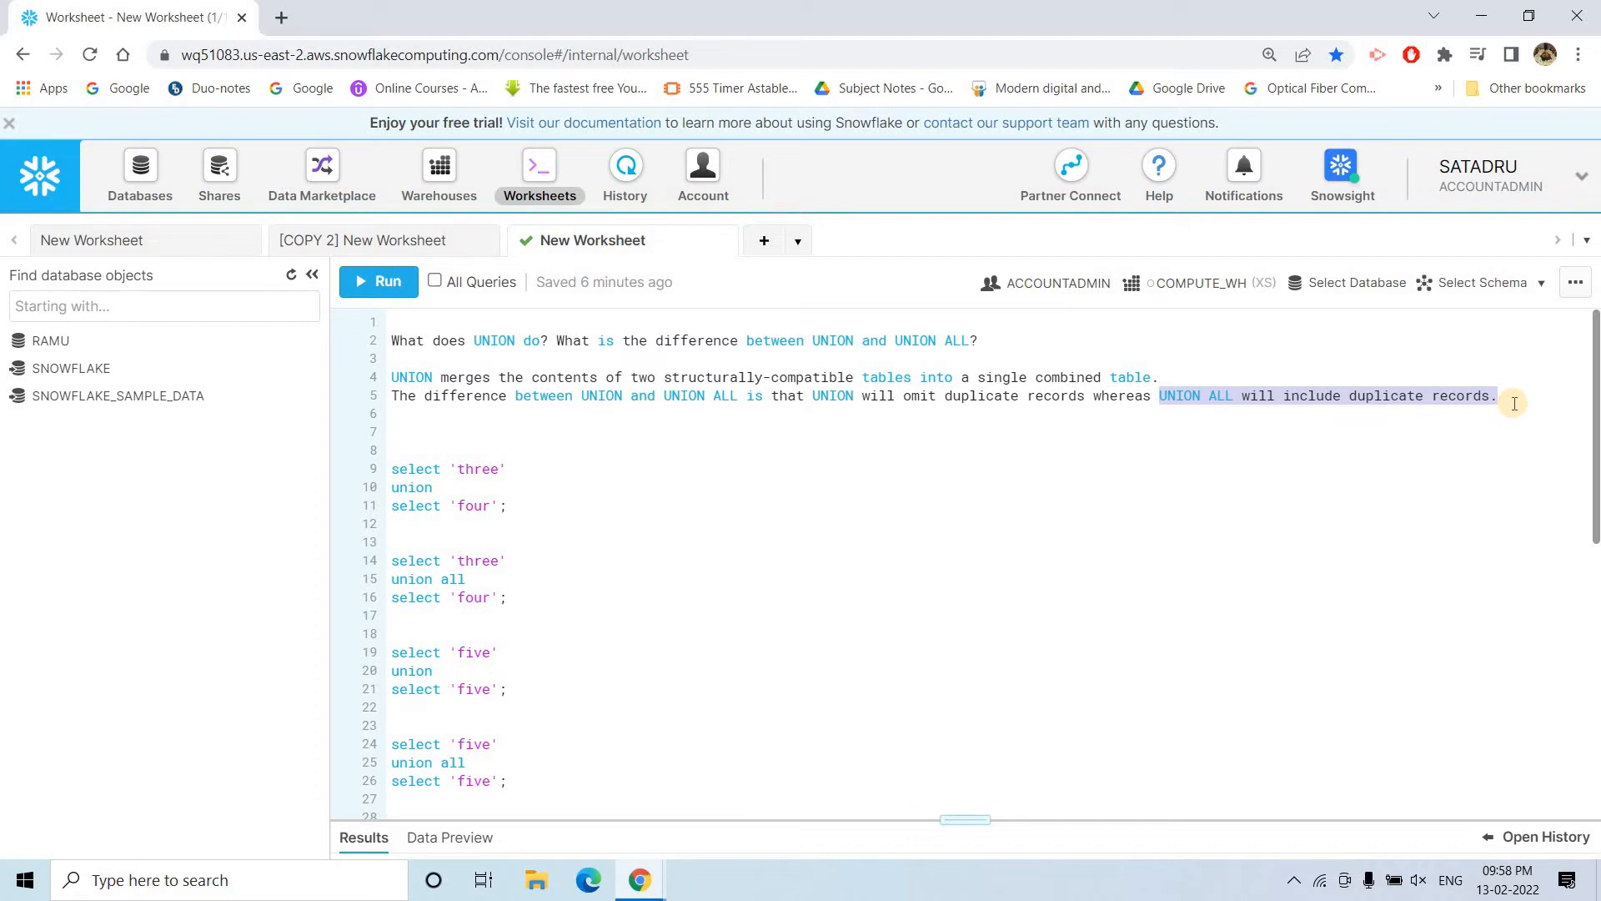
mouse_move(715, 401)
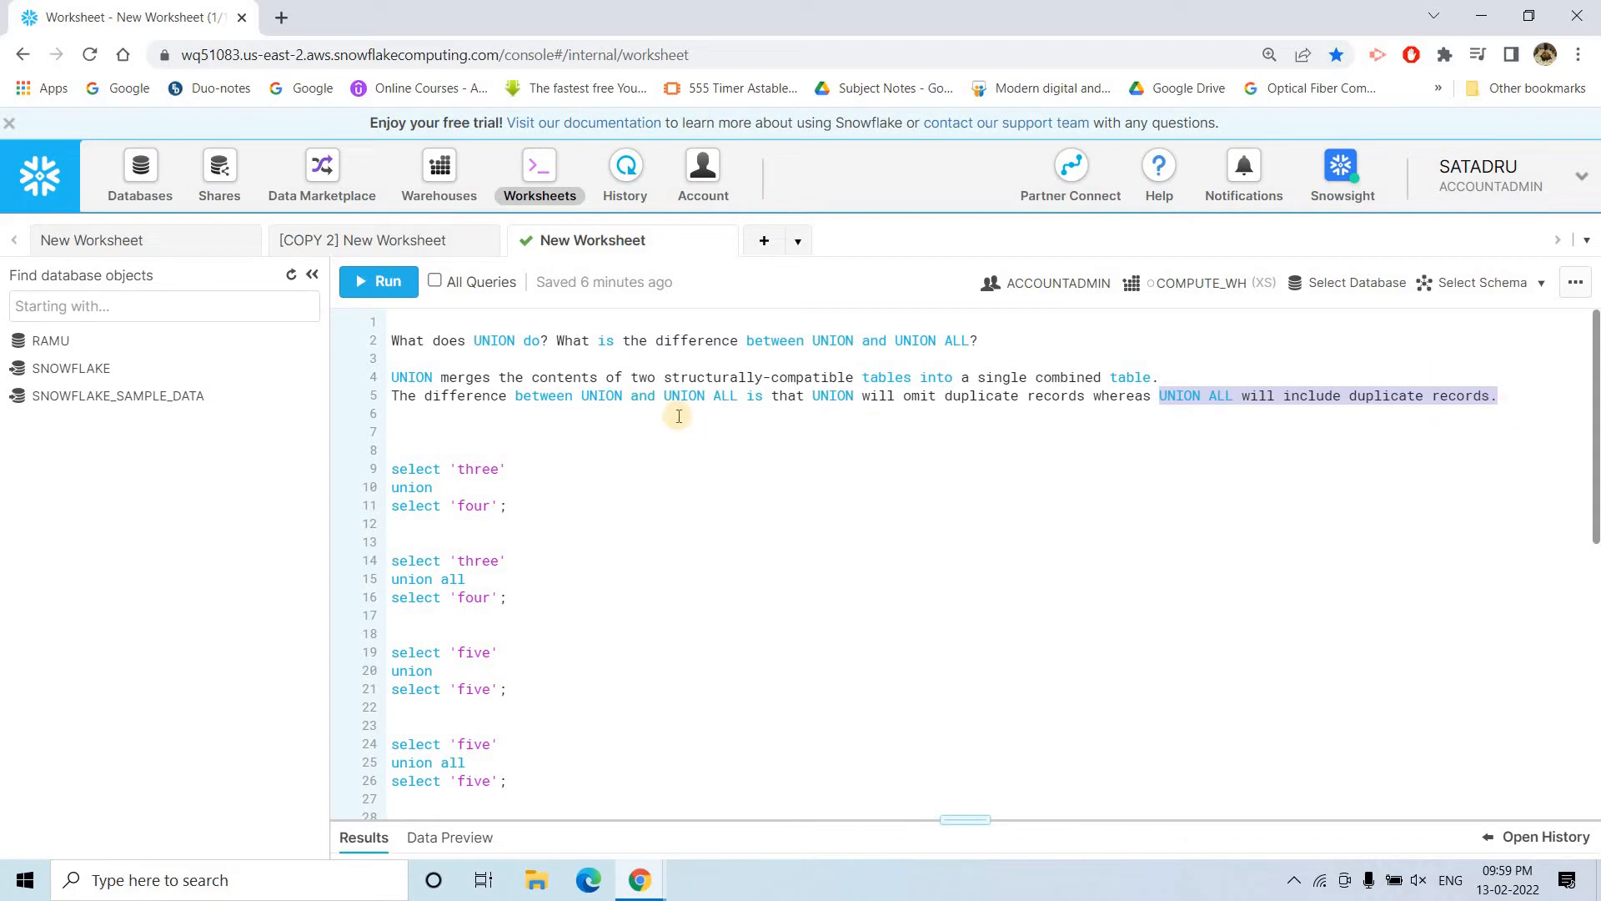
mouse_move(1509, 395)
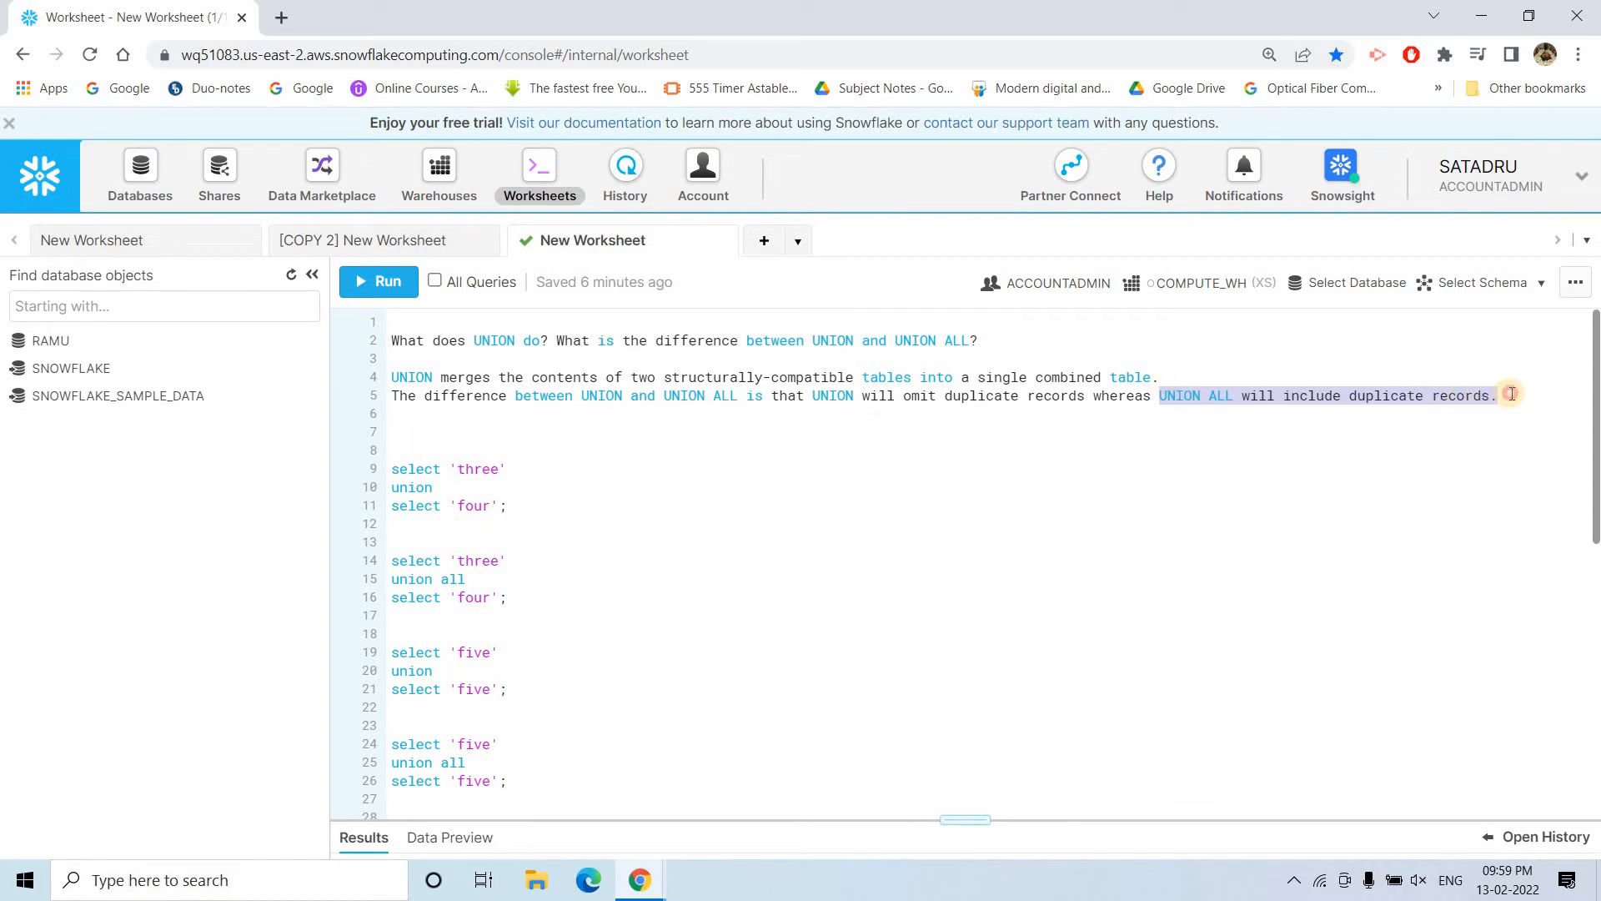
- Run the UNION query combining 'three' and 'four', returning two rows
text(;)
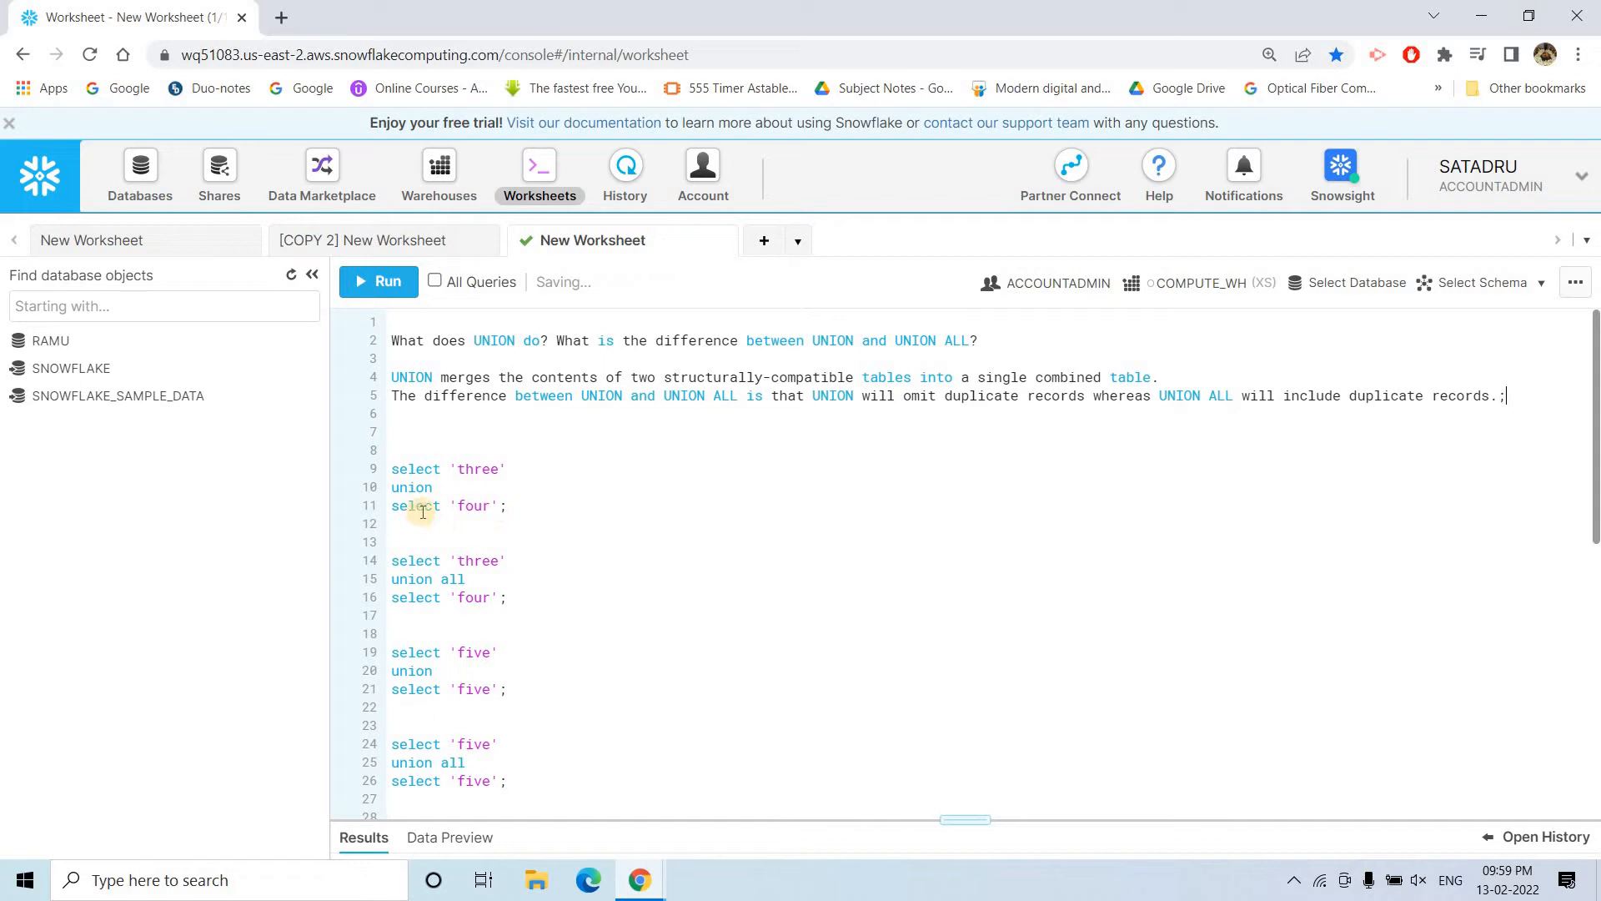
click(377, 281)
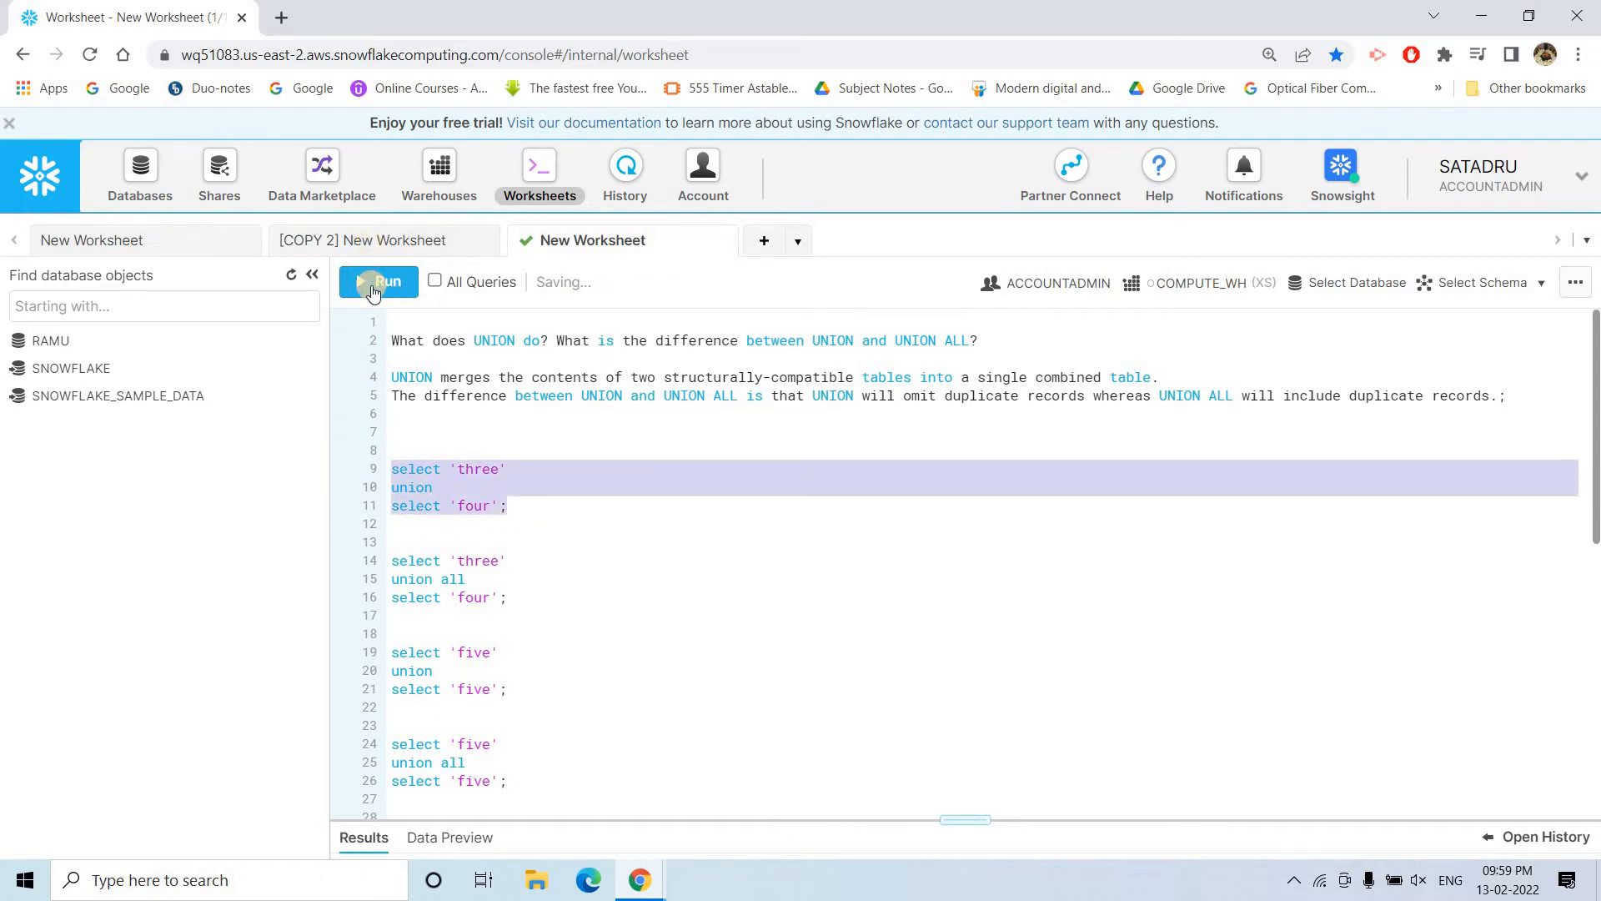
click(378, 282)
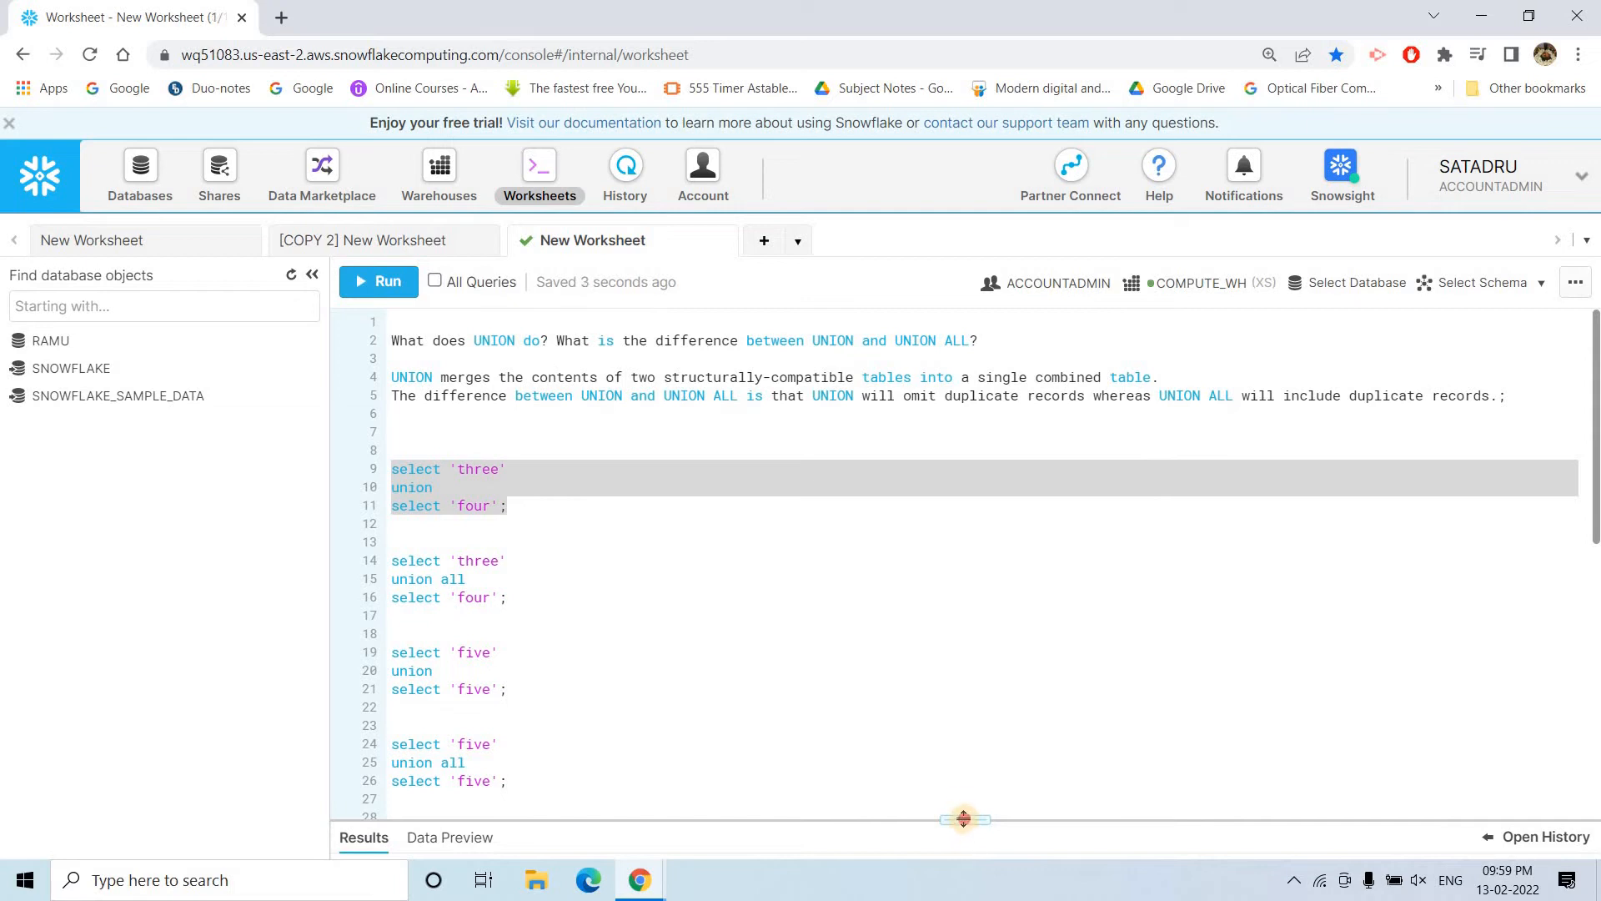
- Run the UNION ALL version of the 'three'/'four' query, confirming the run dialog
click(377, 282)
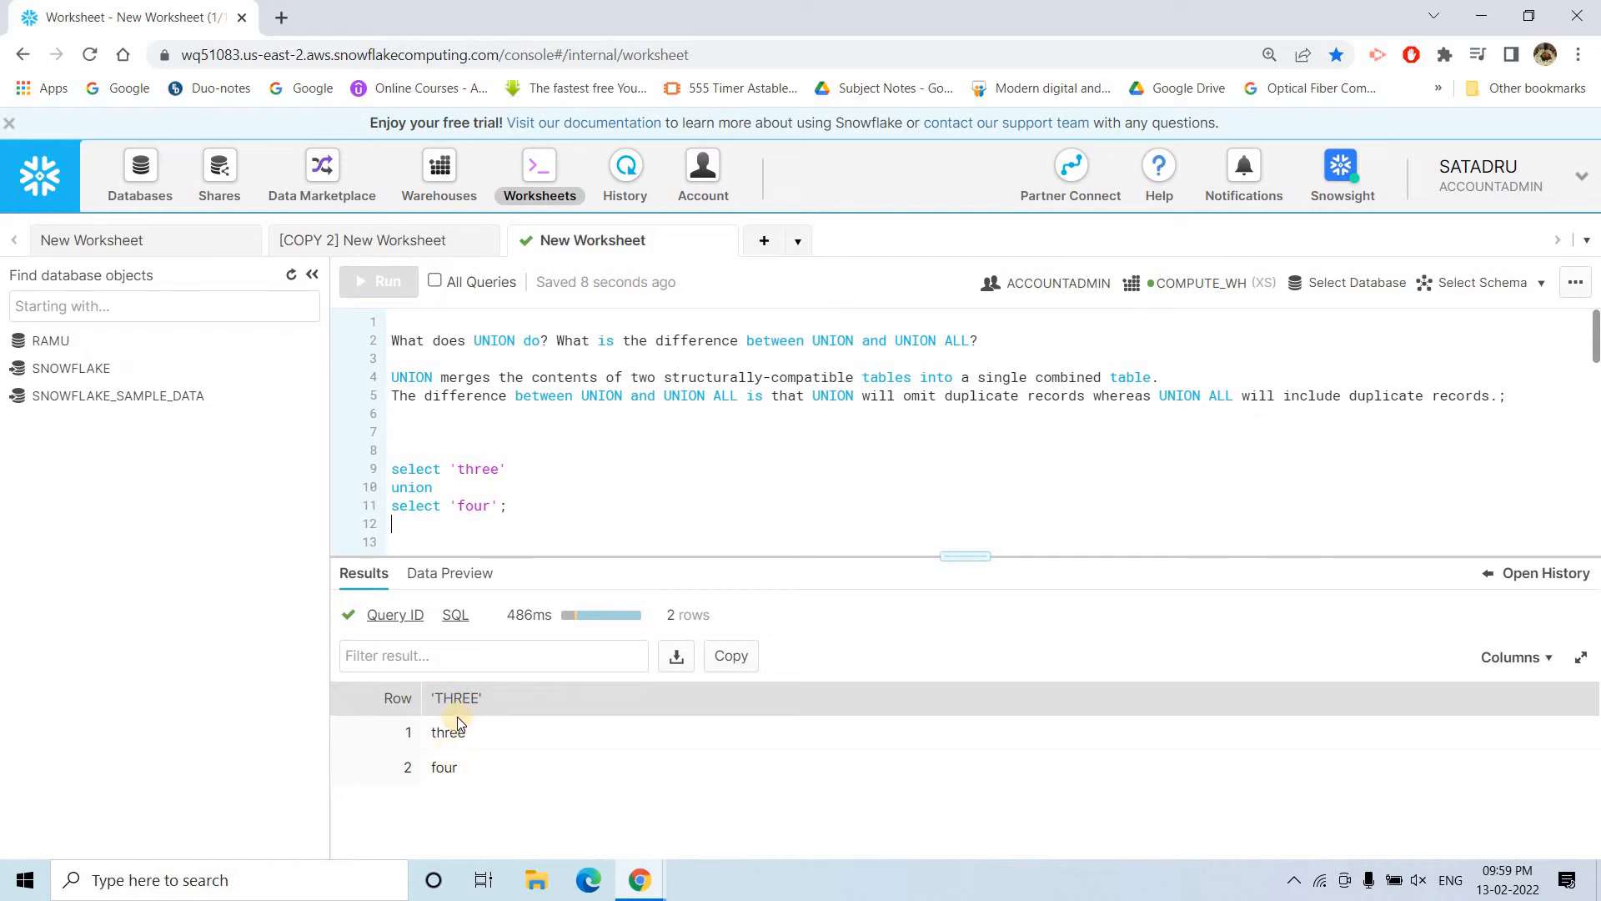
mouse_move(495, 551)
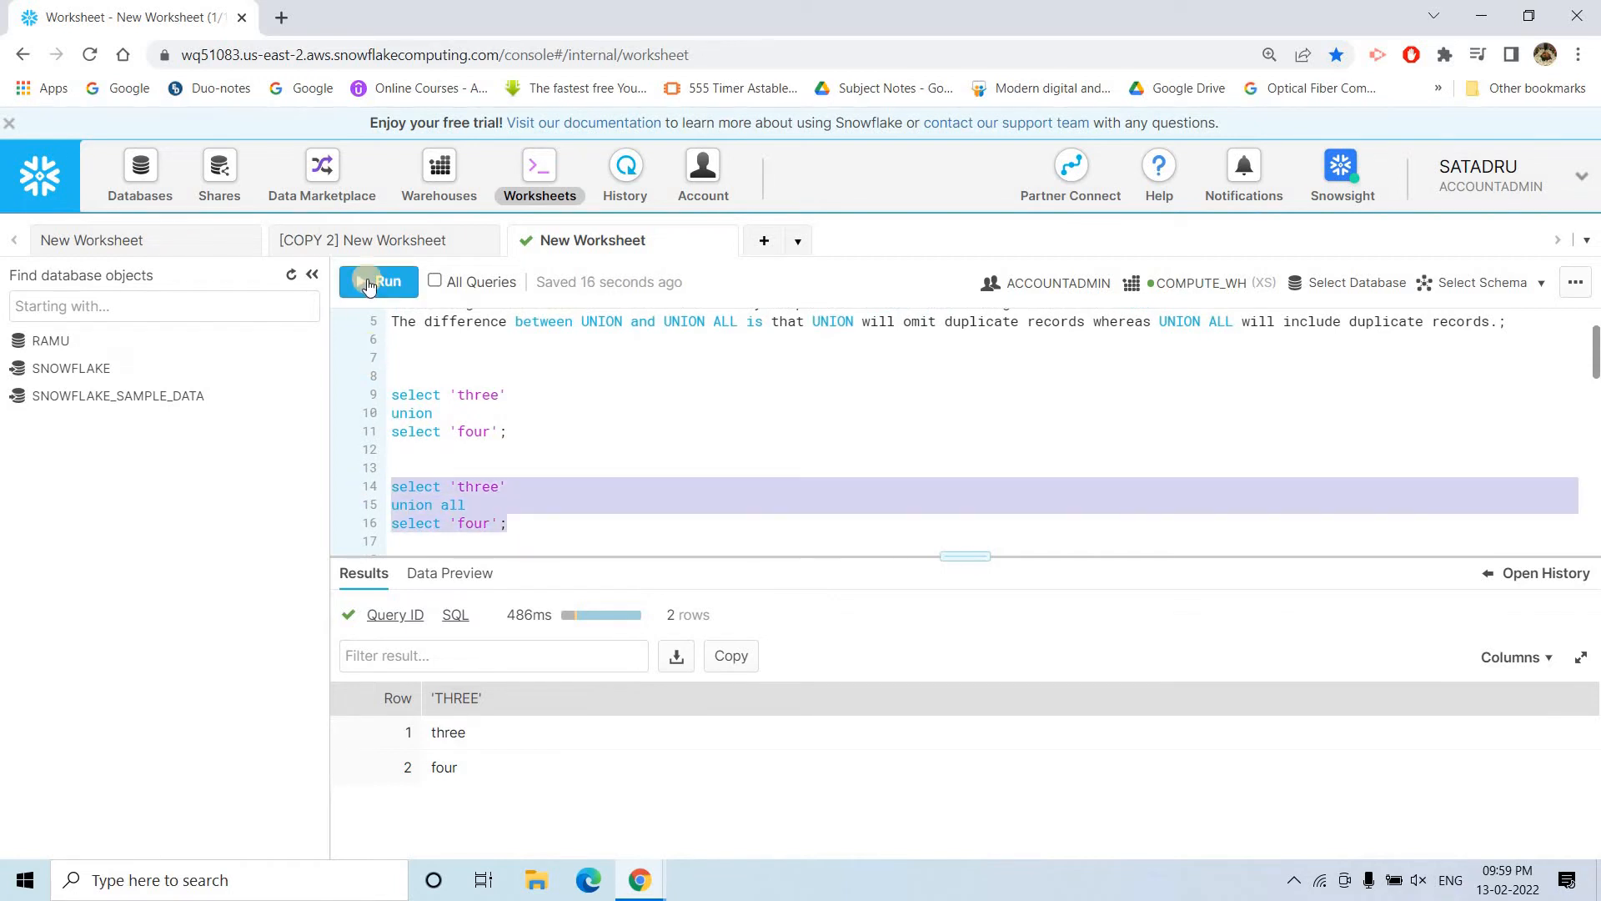
click(378, 281)
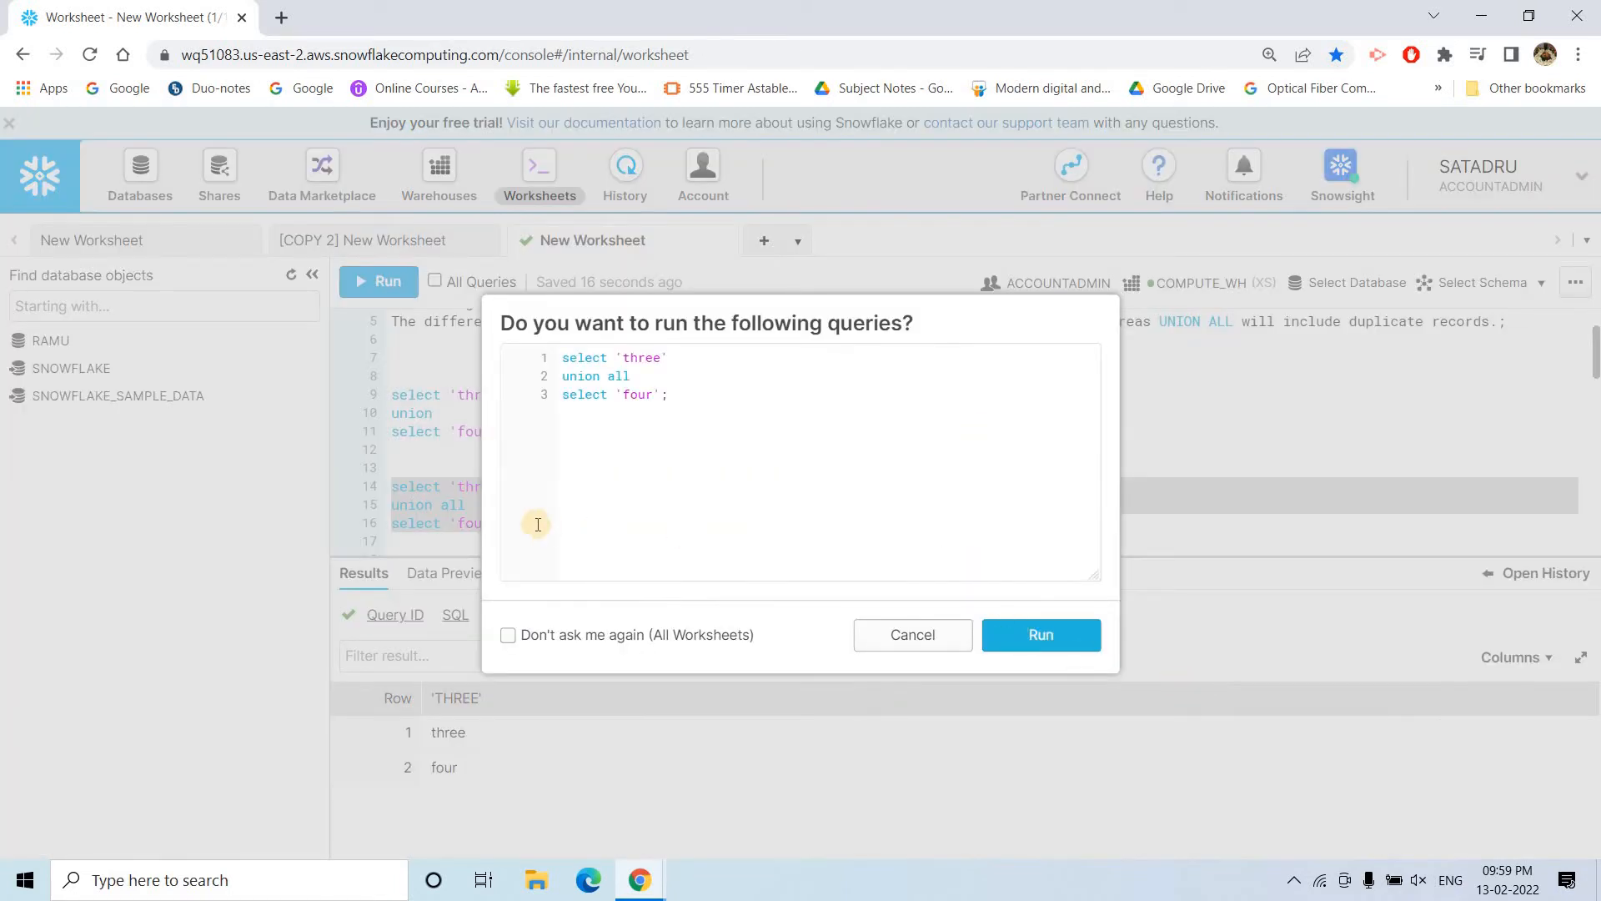
click(1041, 633)
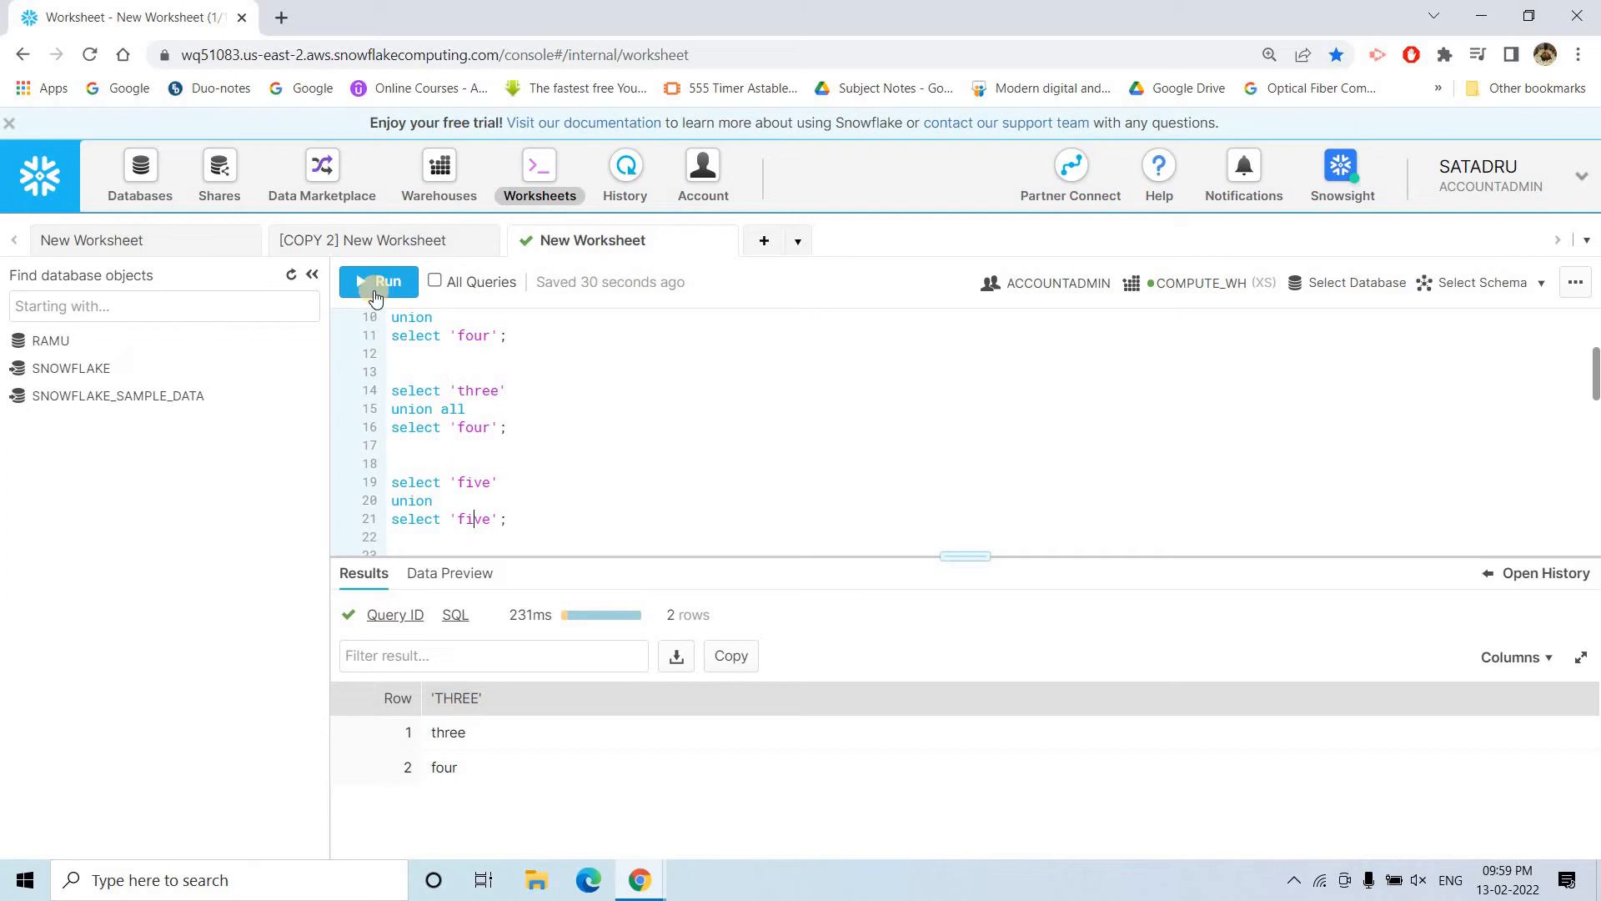
click(385, 282)
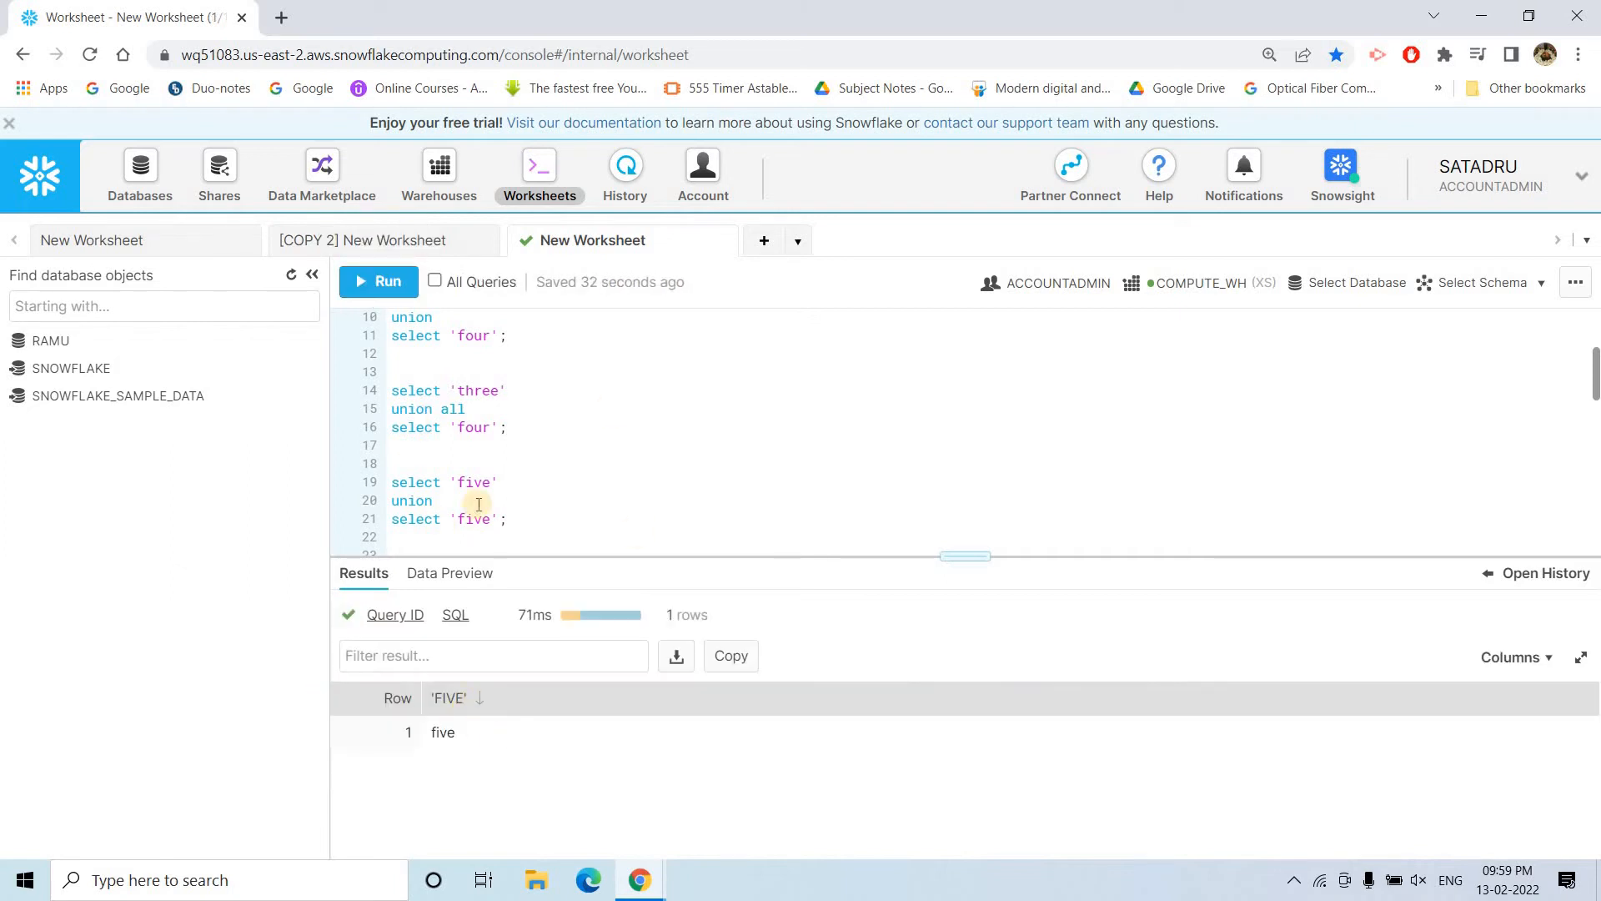
double_click(410, 501)
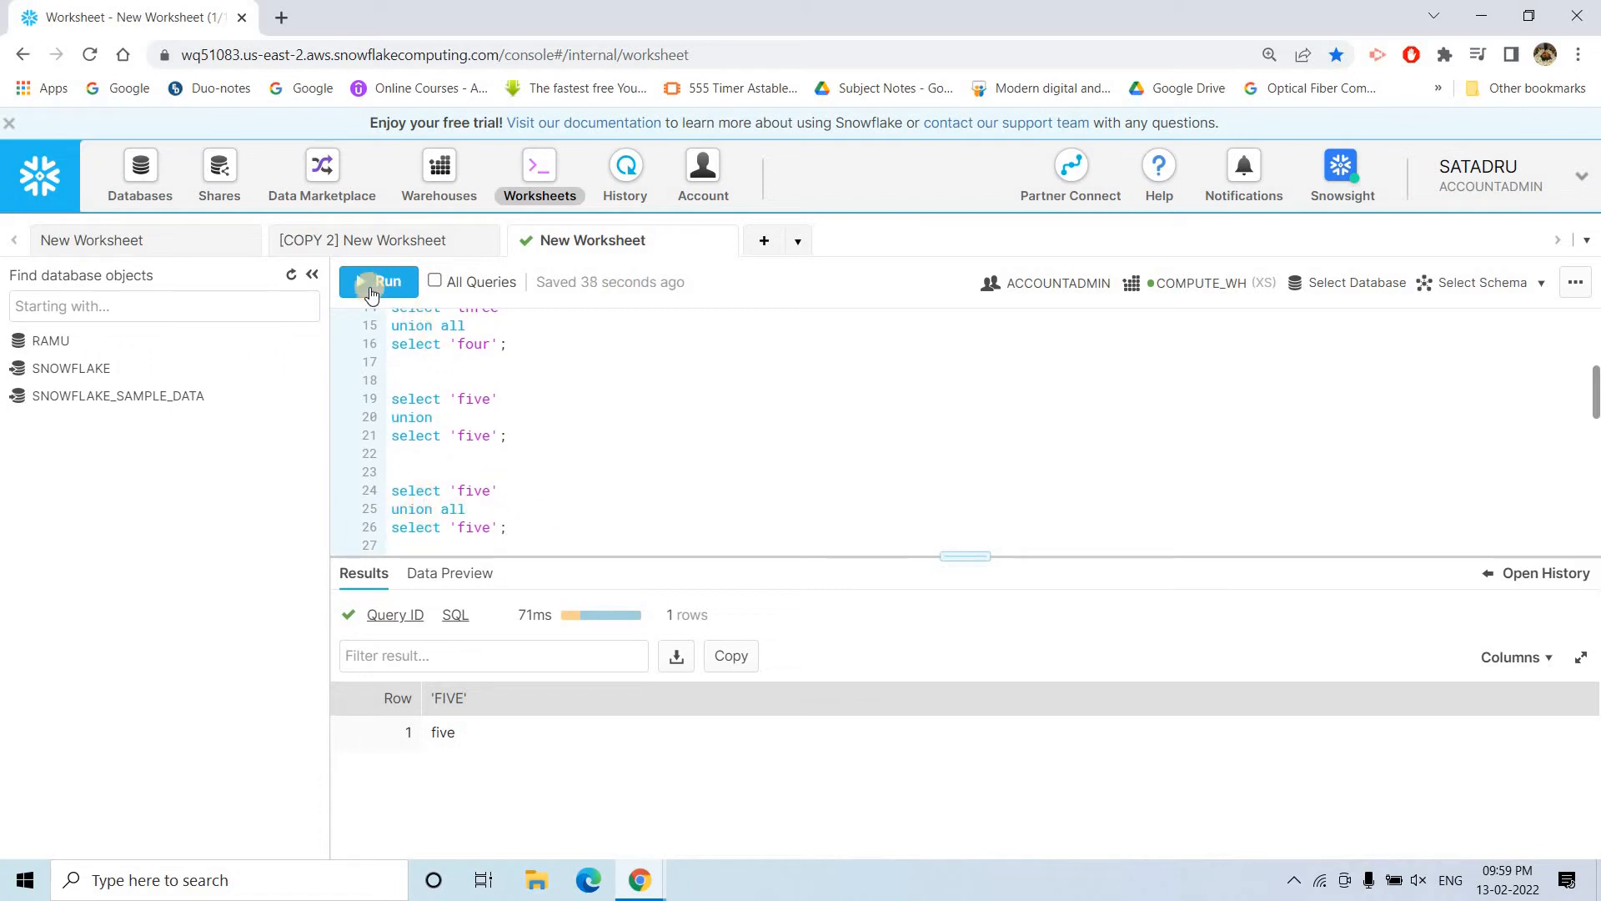
click(378, 282)
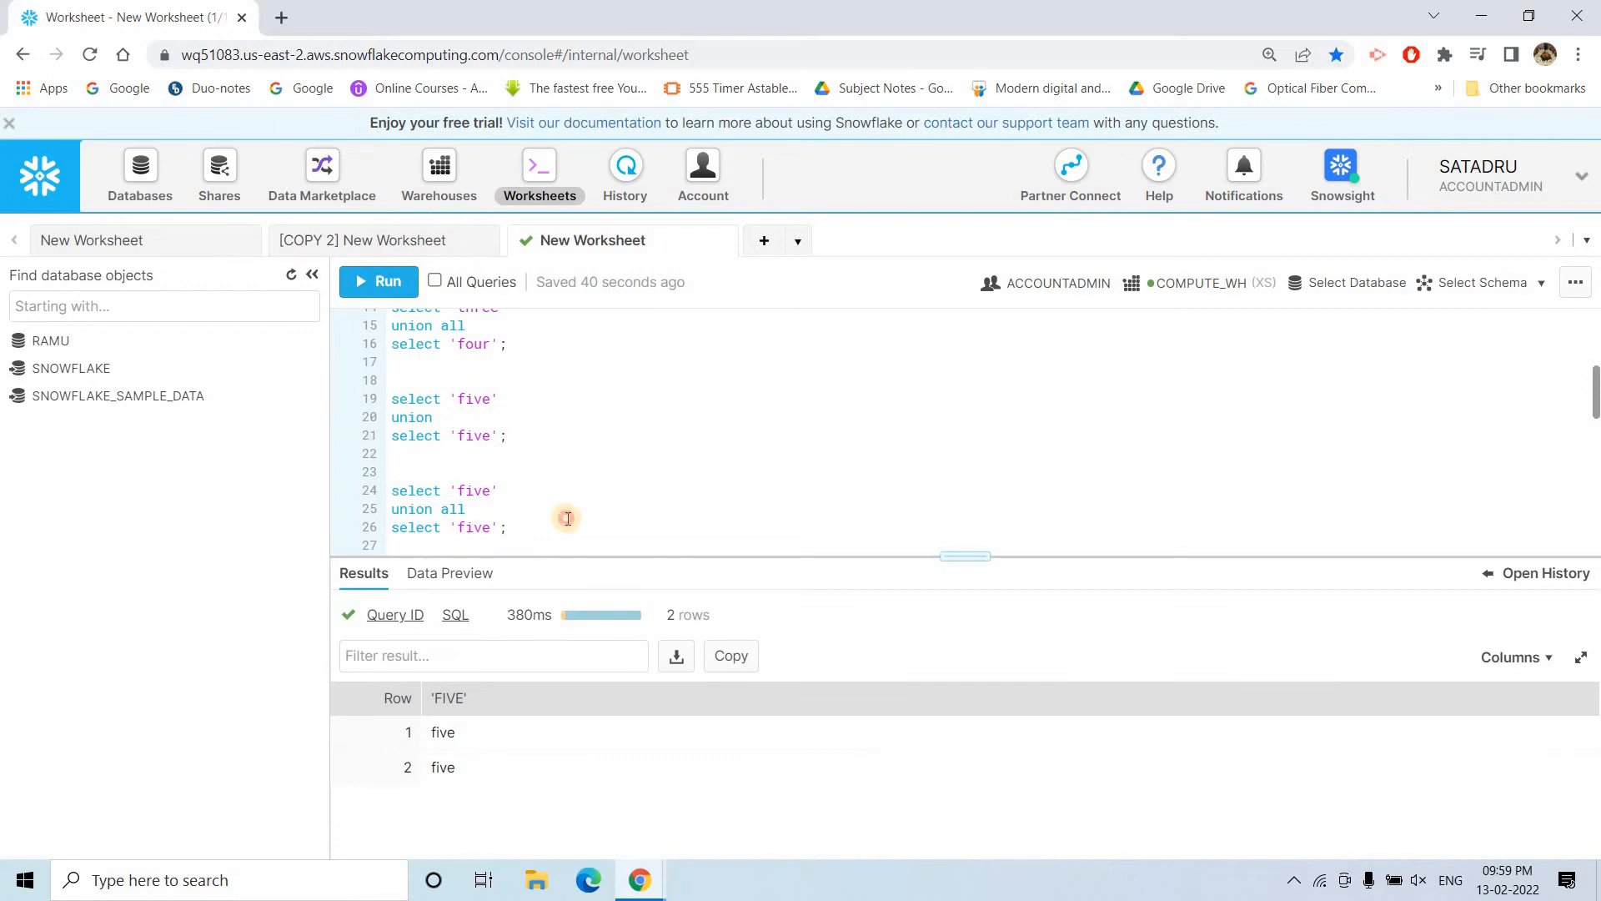
scroll(down, 3)
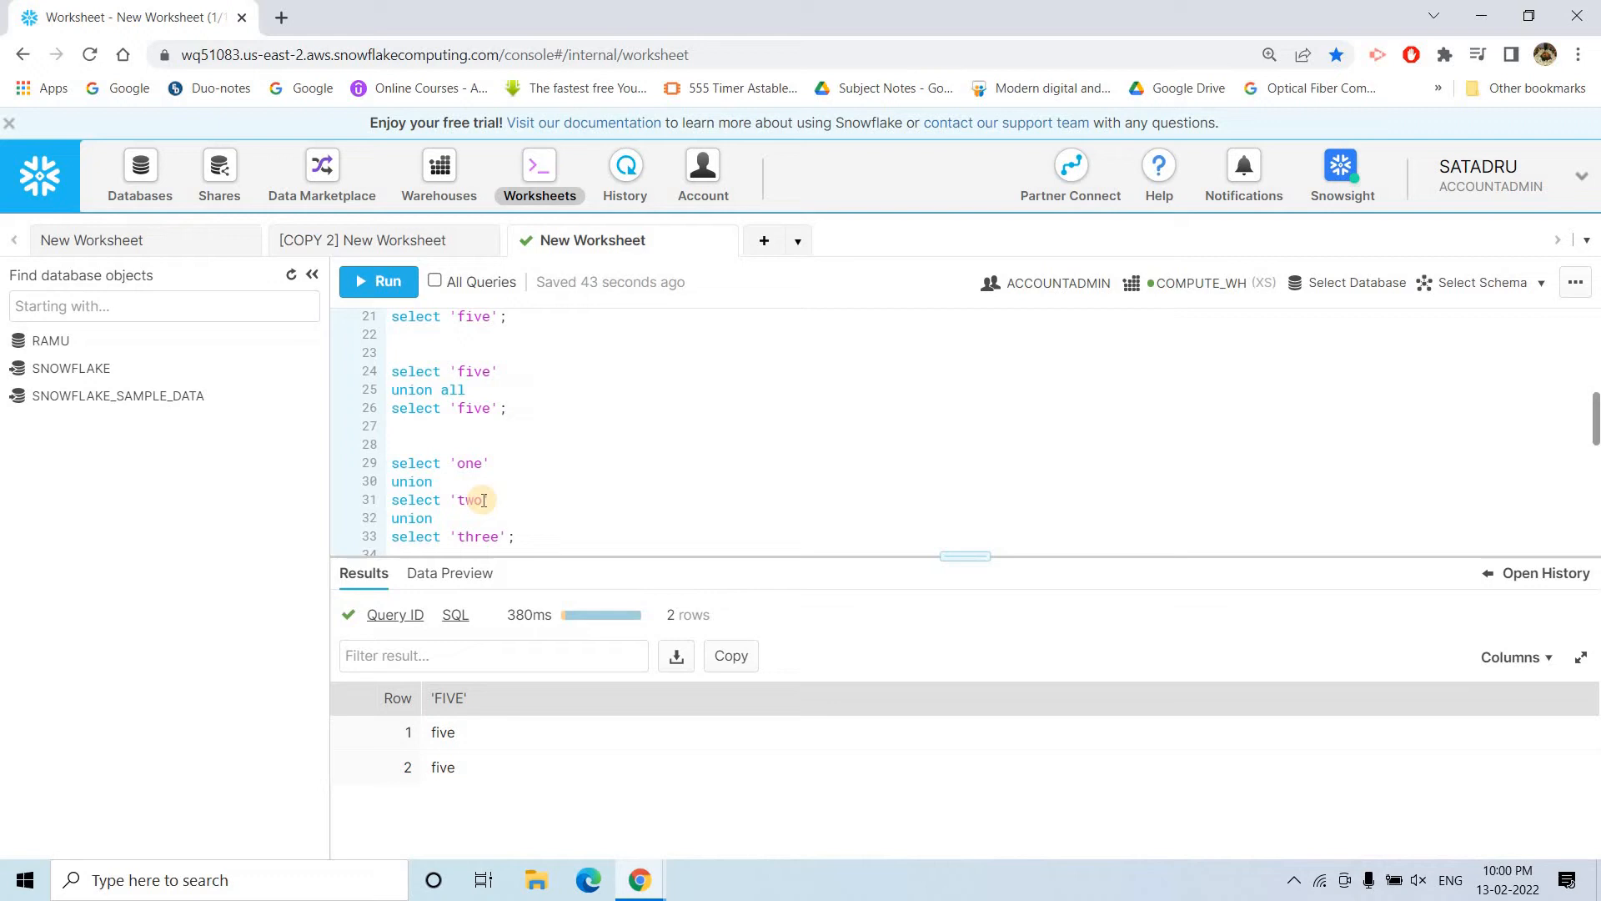
- Run the one/two/three UNION query, returning rows one, two and three
click(503, 407)
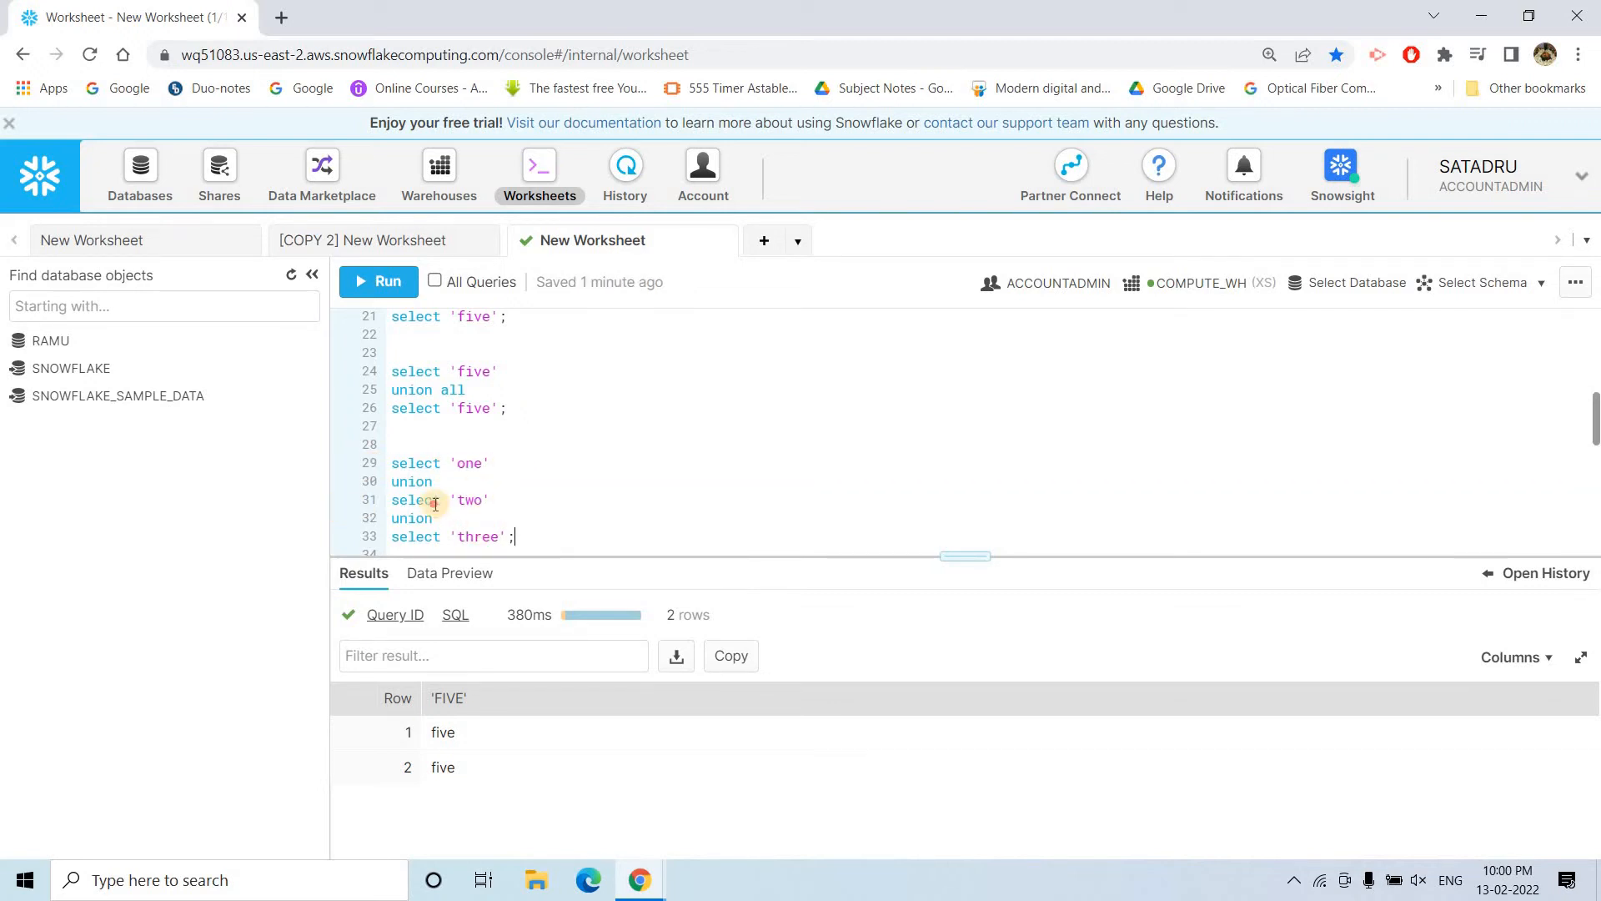
click(376, 281)
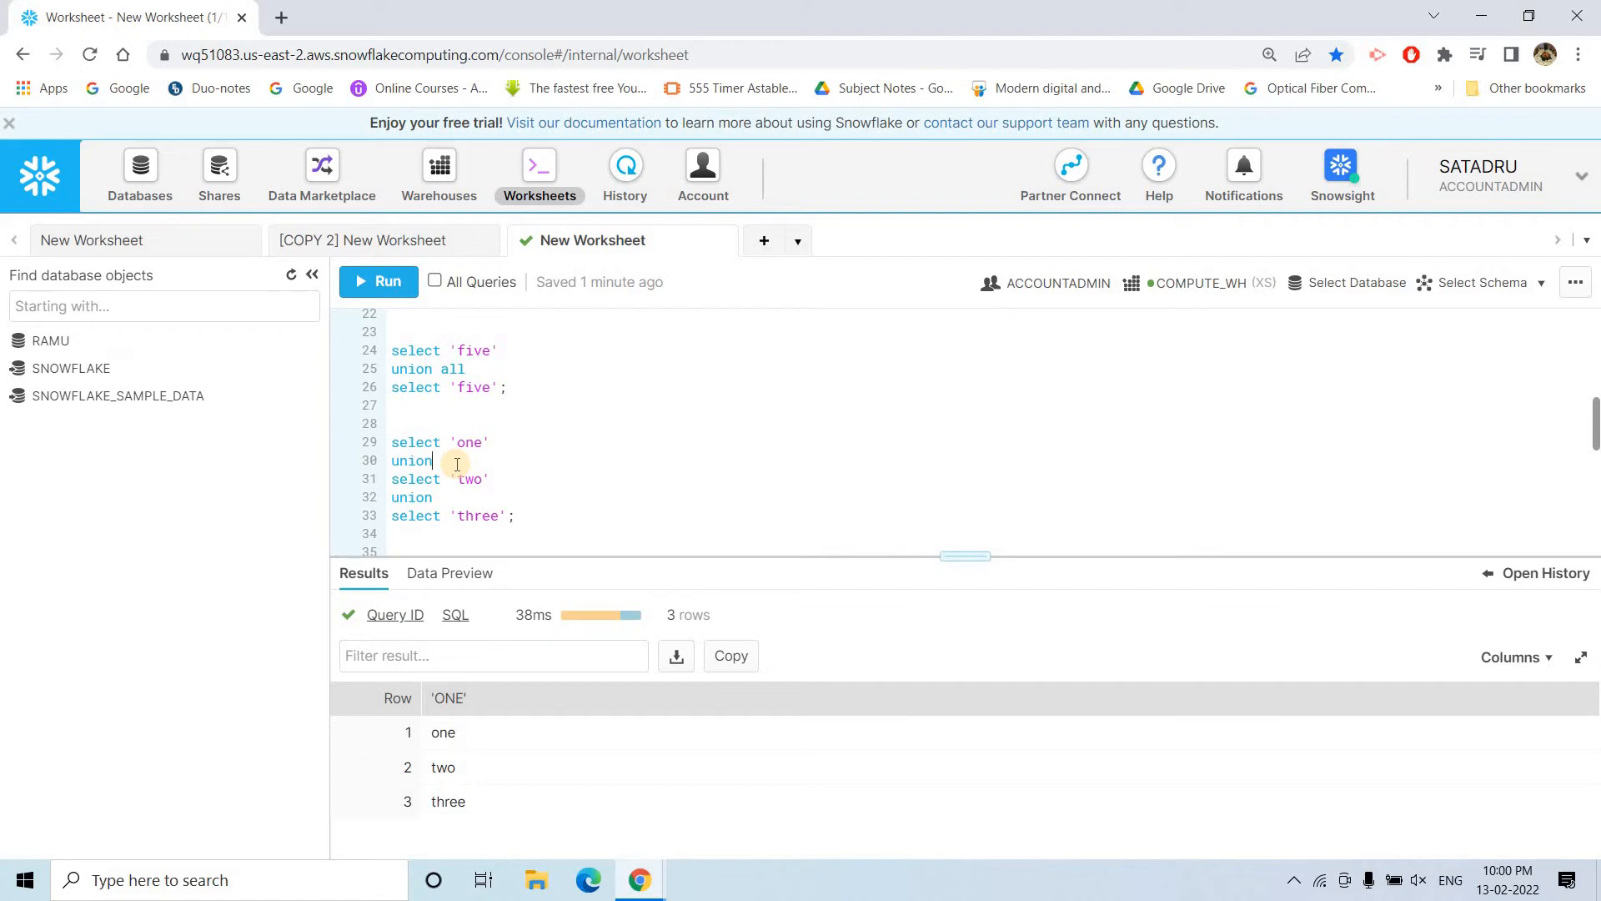
mouse_move(452, 515)
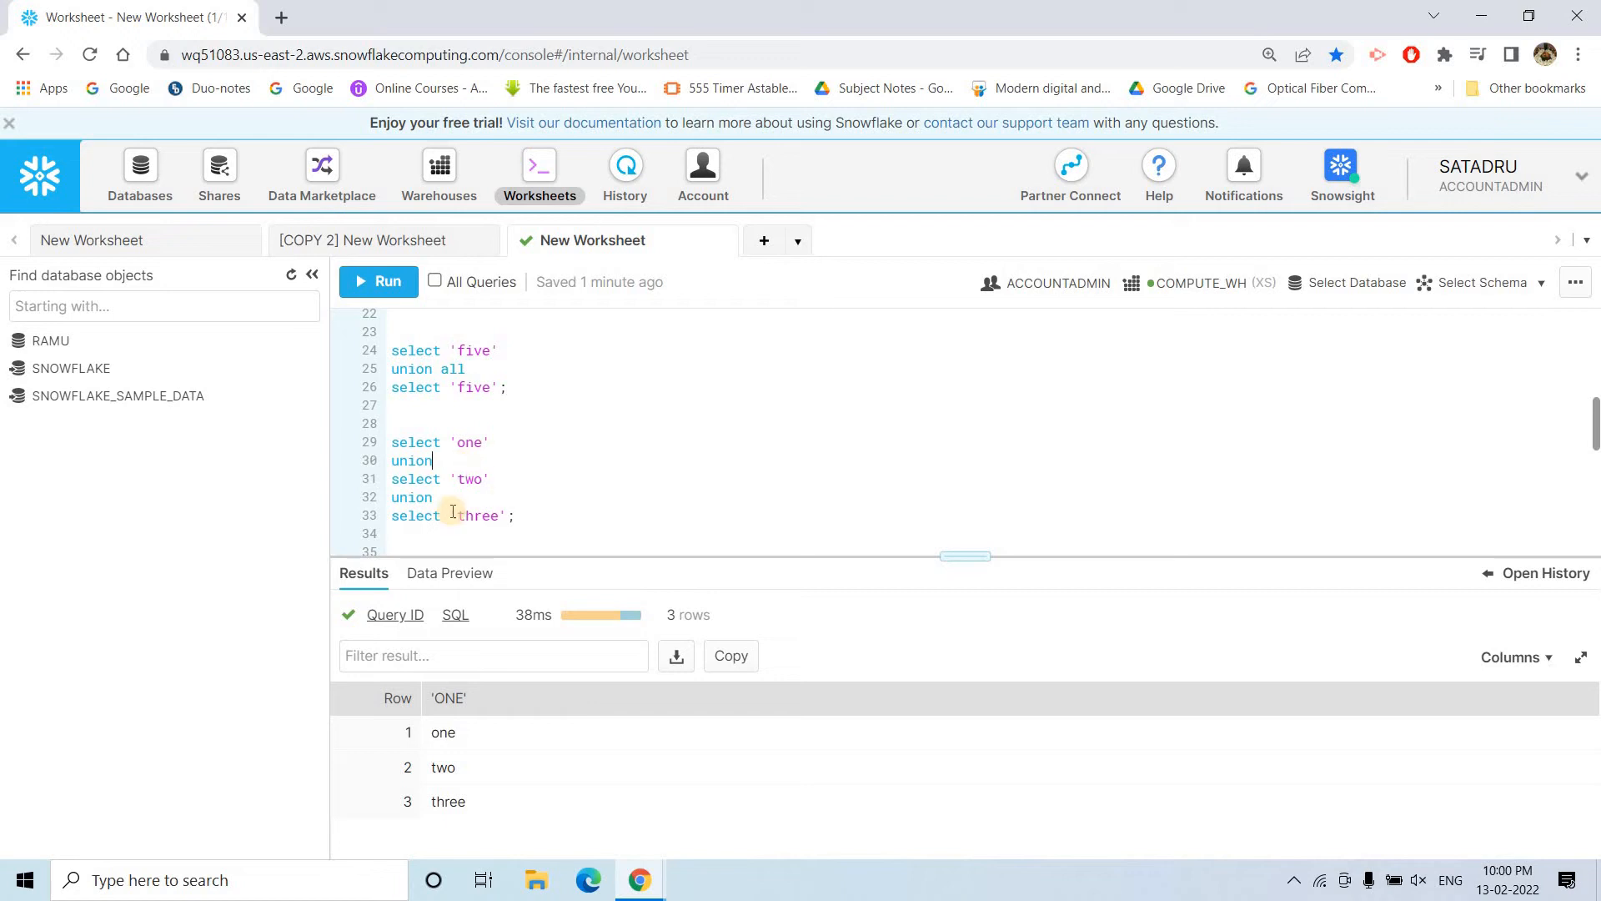
mouse_move(541, 481)
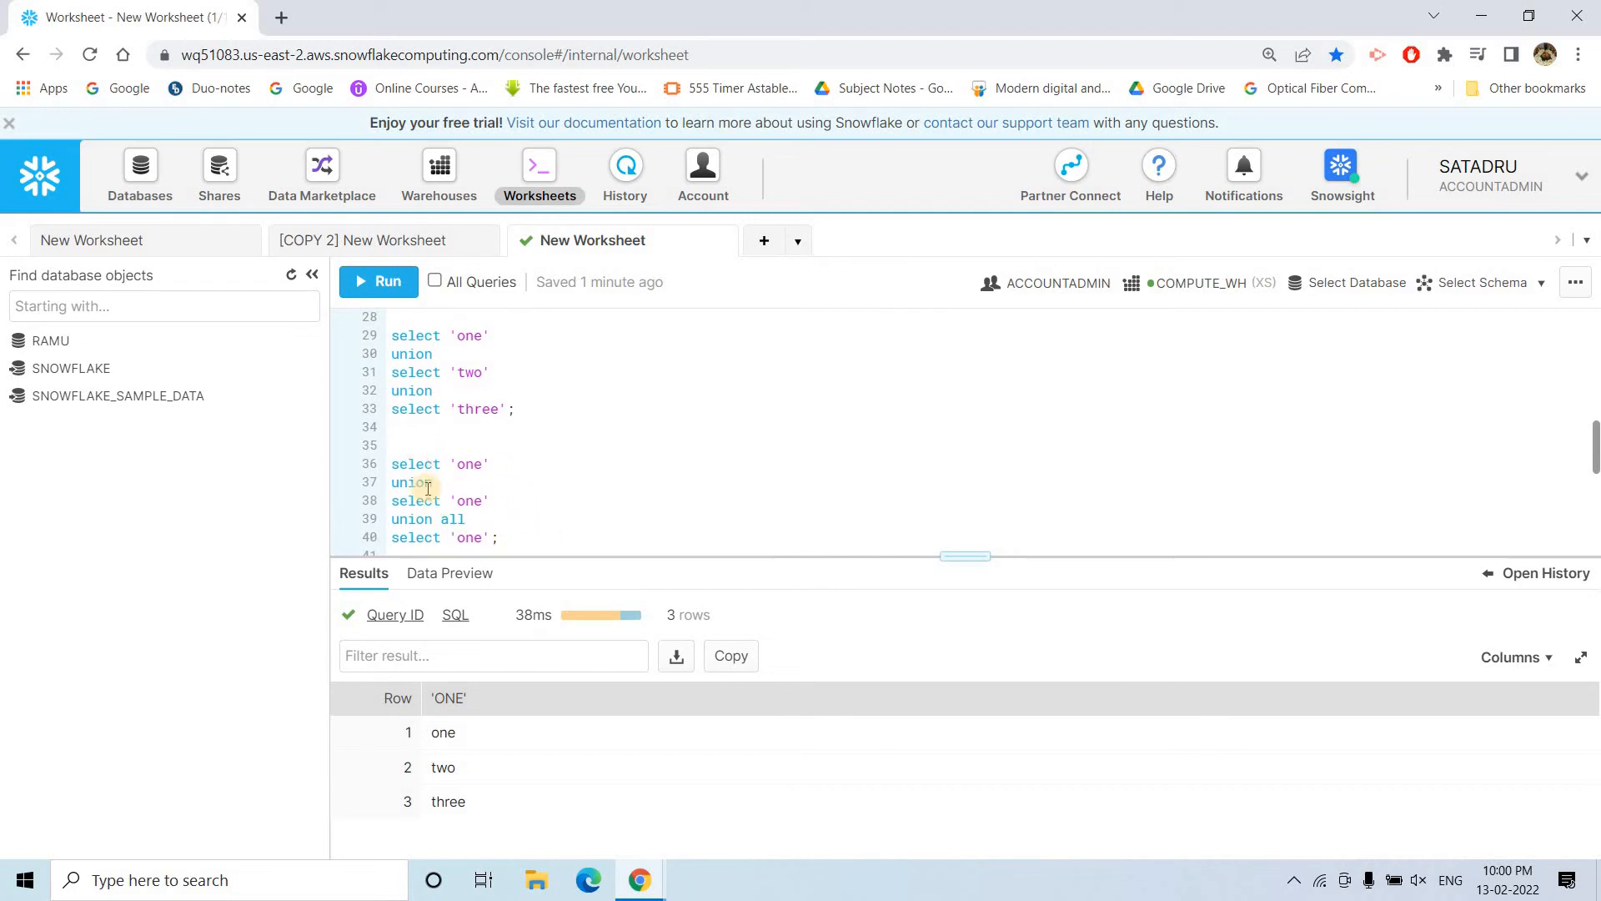
mouse_move(502, 537)
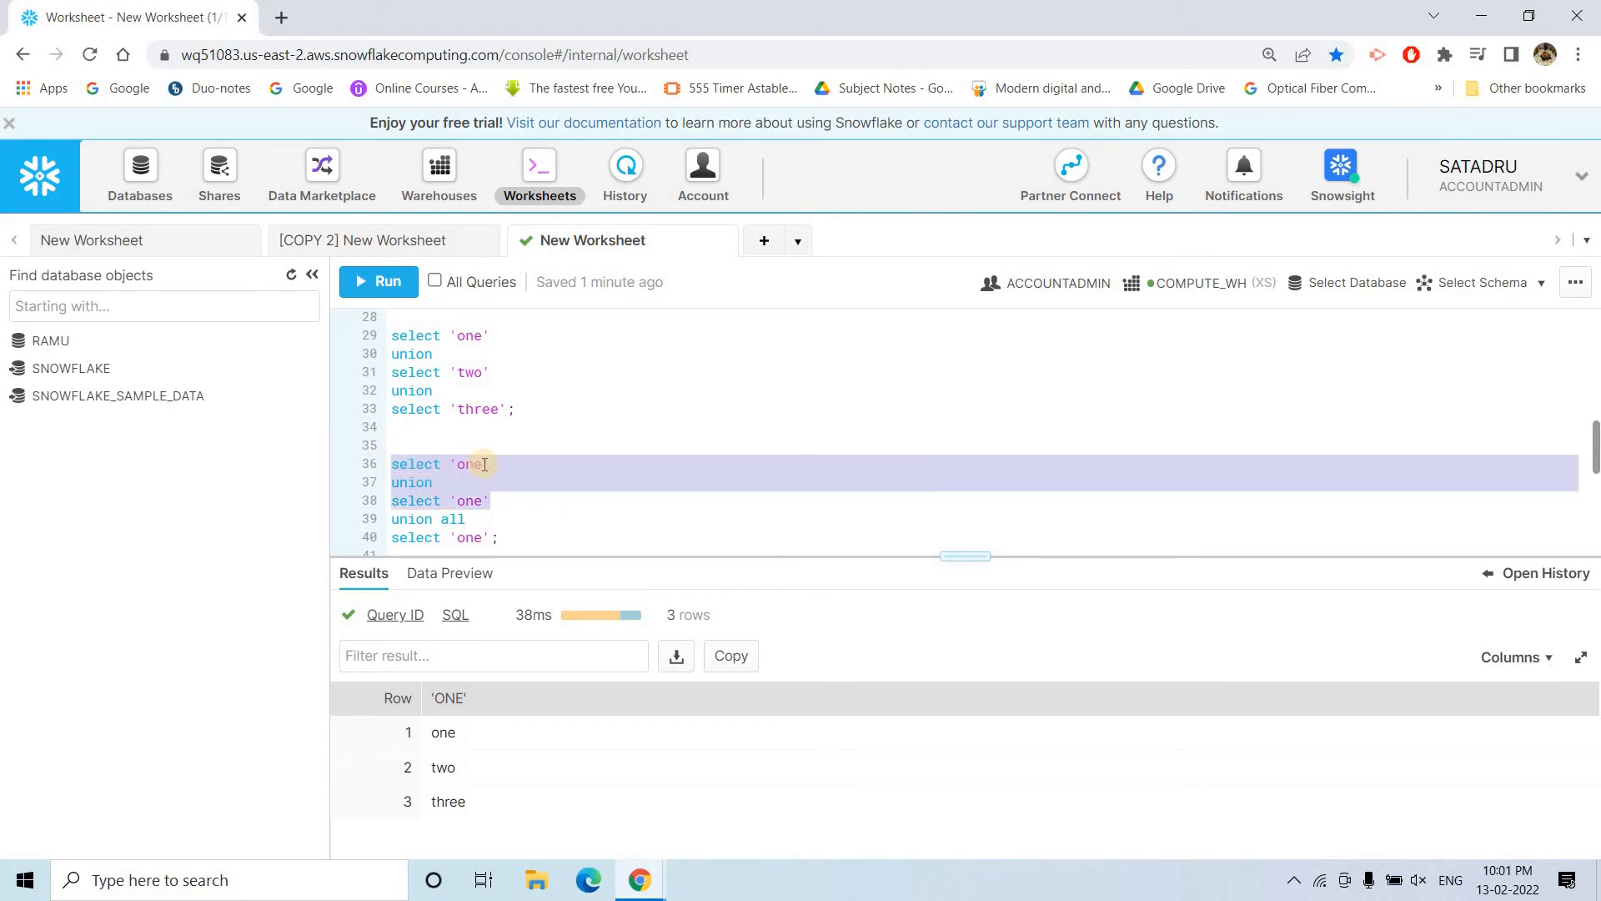
mouse_move(414, 482)
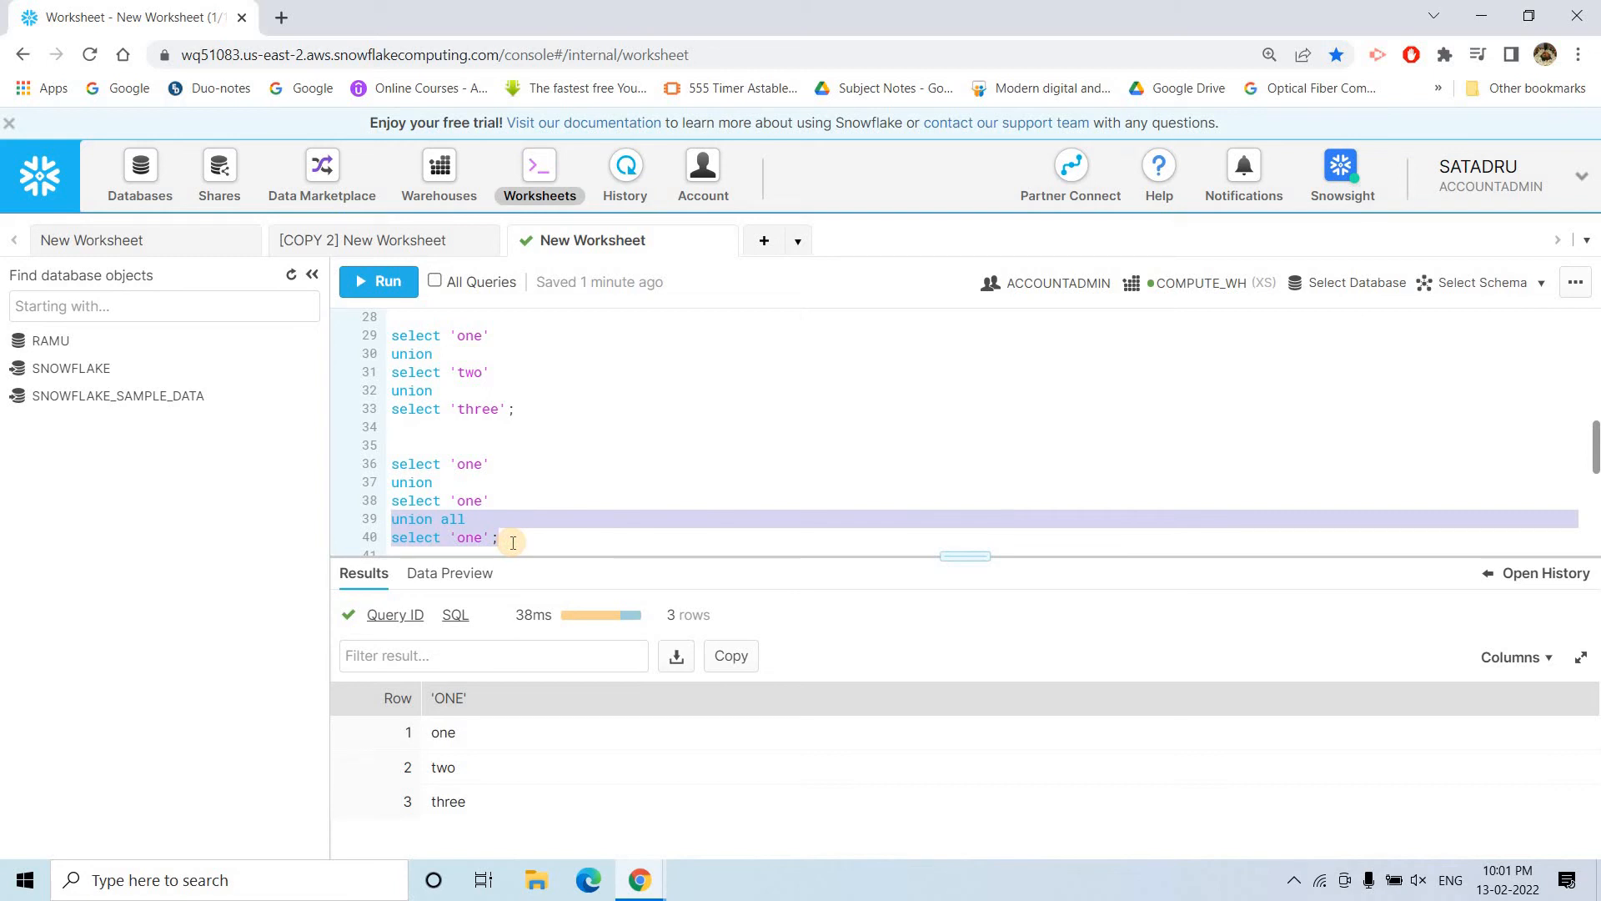
mouse_move(486, 487)
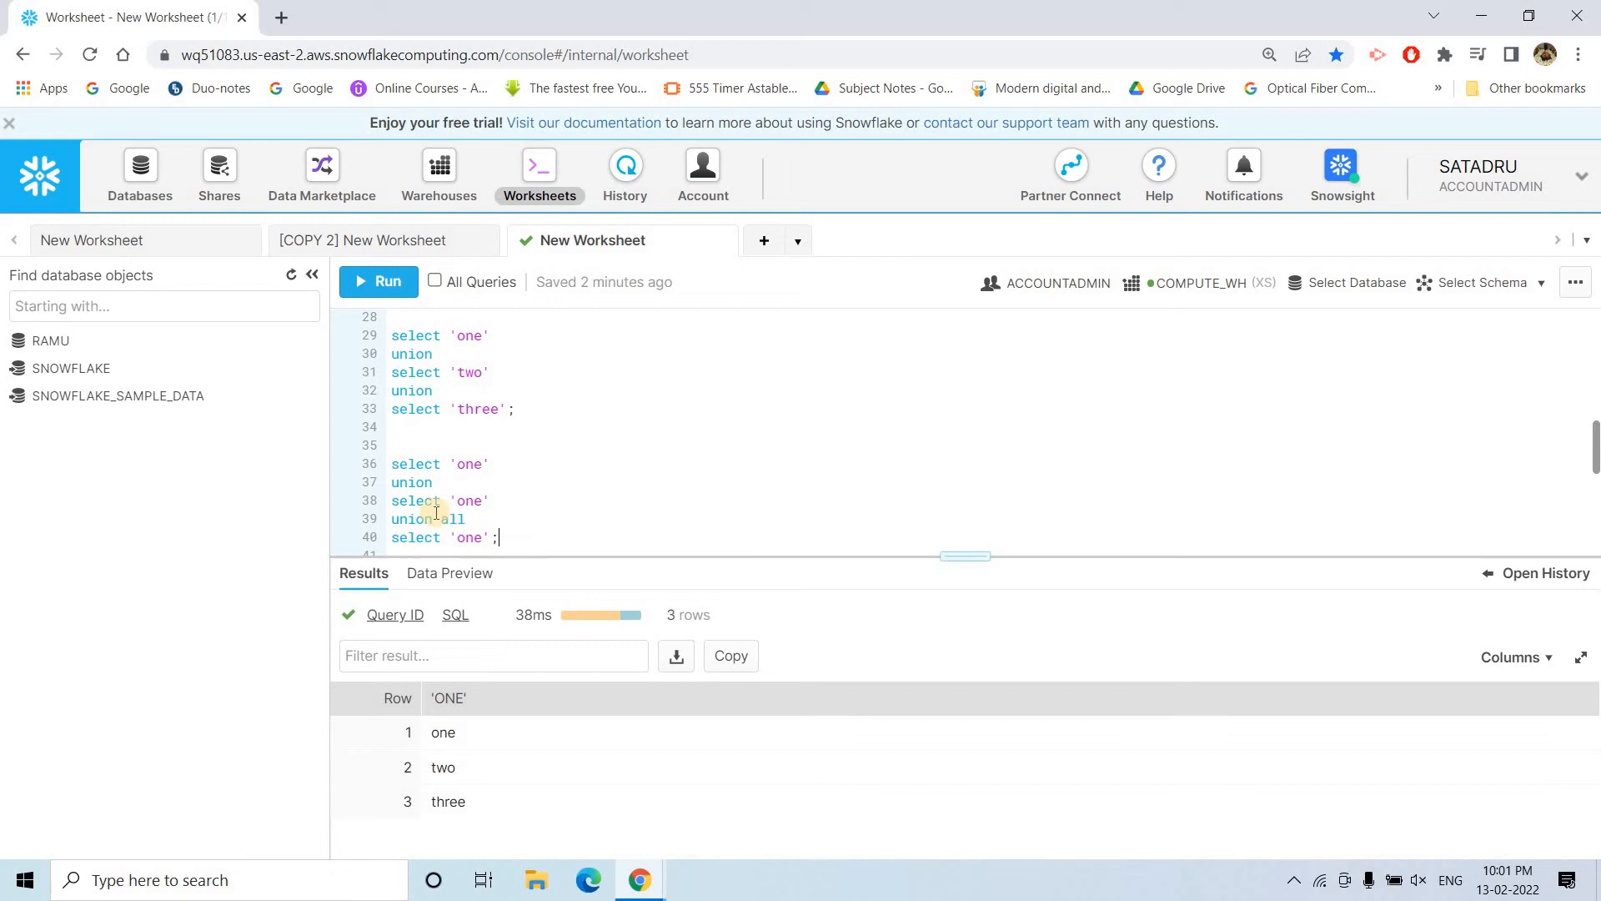
- Run the 'one' query using UNION then UNION ALL, returning two rows of one
click(377, 281)
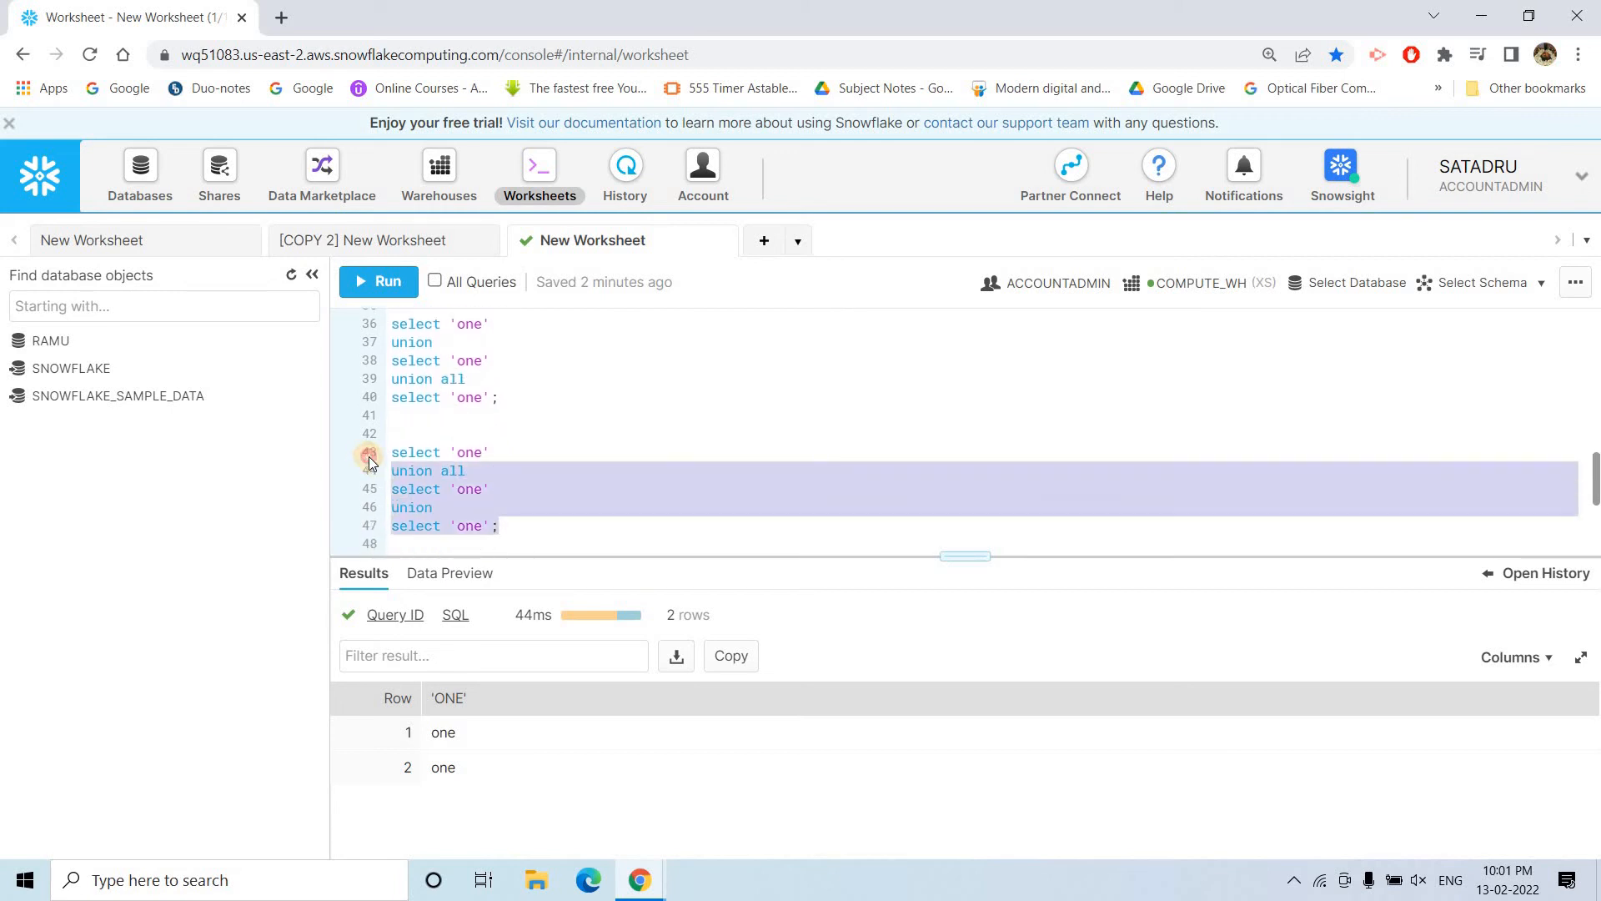
- Mark the reversed UNION ALL then UNION 'one' query to run it, yielding one row
click(501, 477)
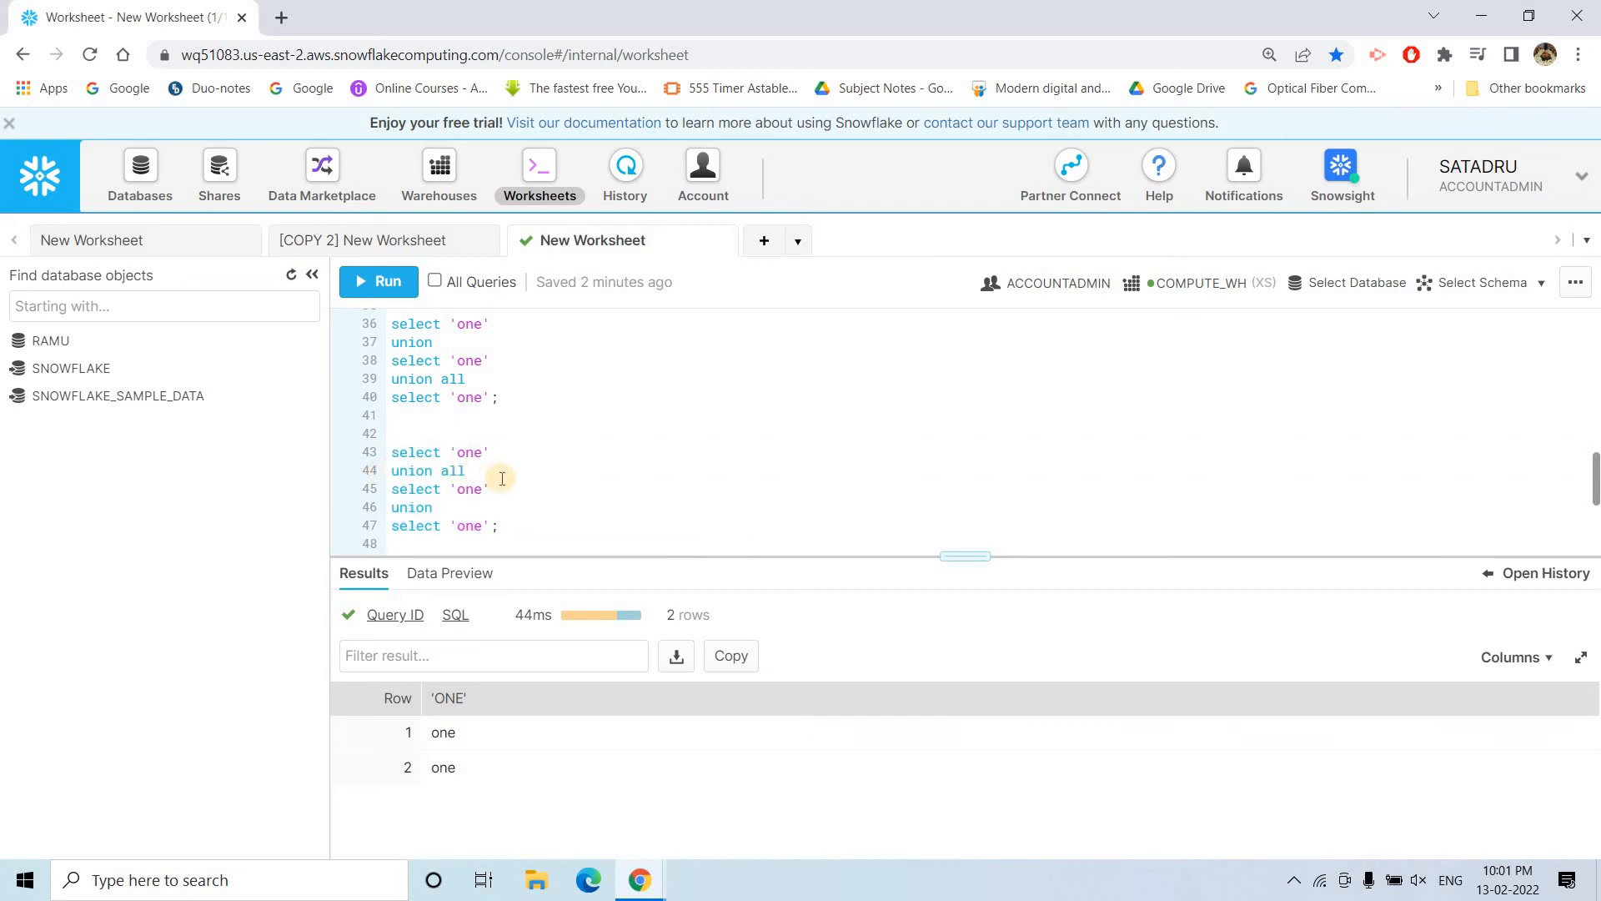
drag(500, 452, 386, 507)
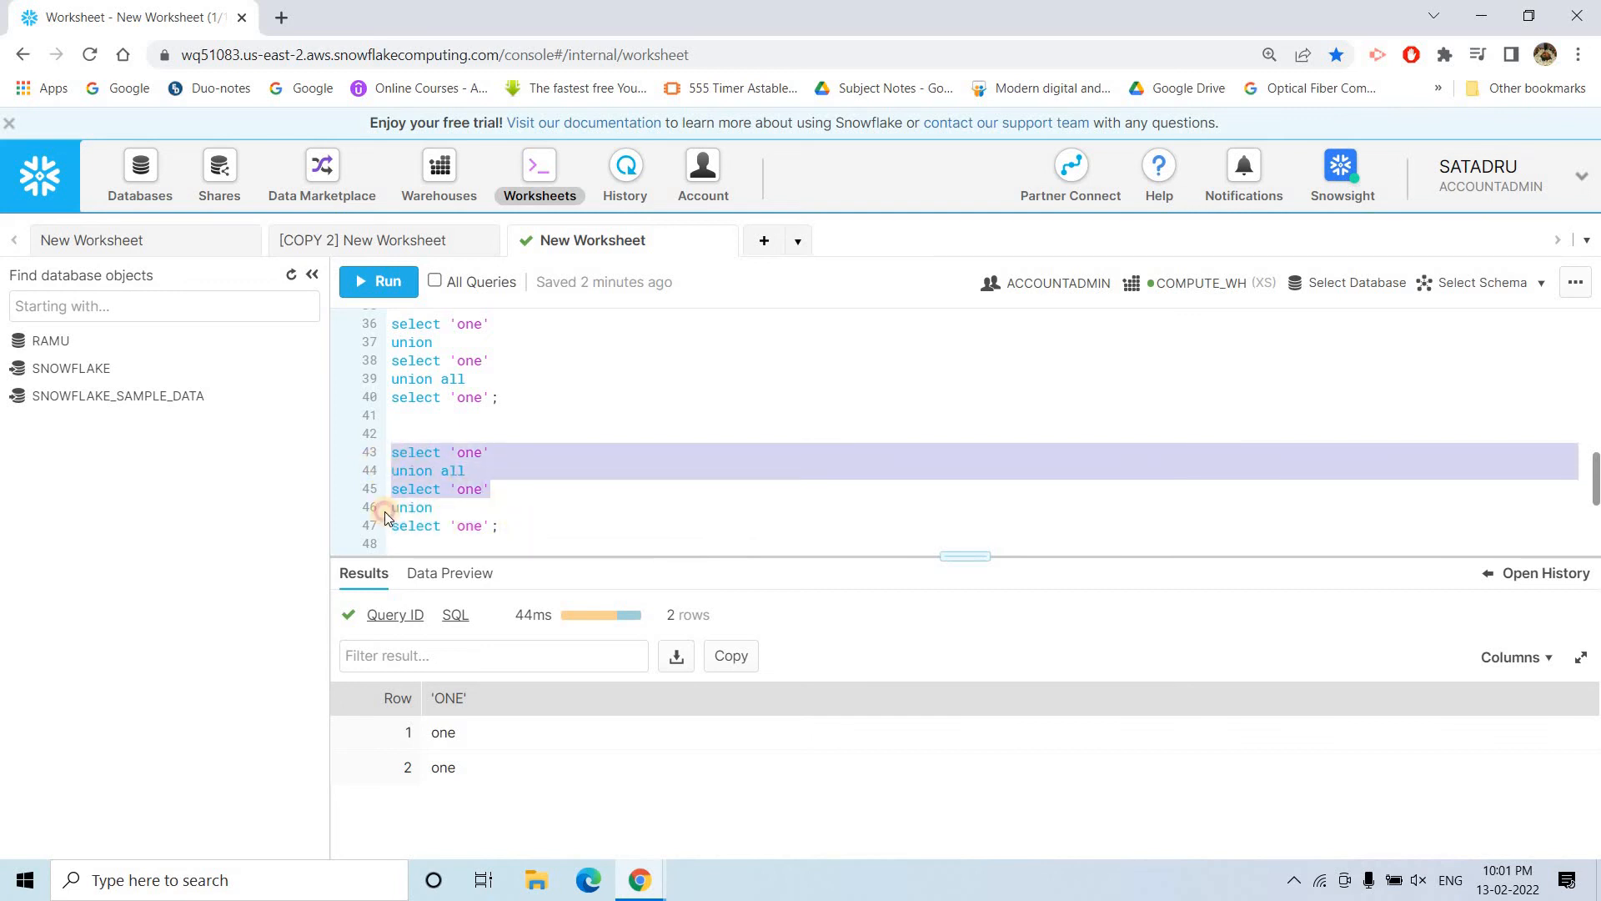
click(490, 492)
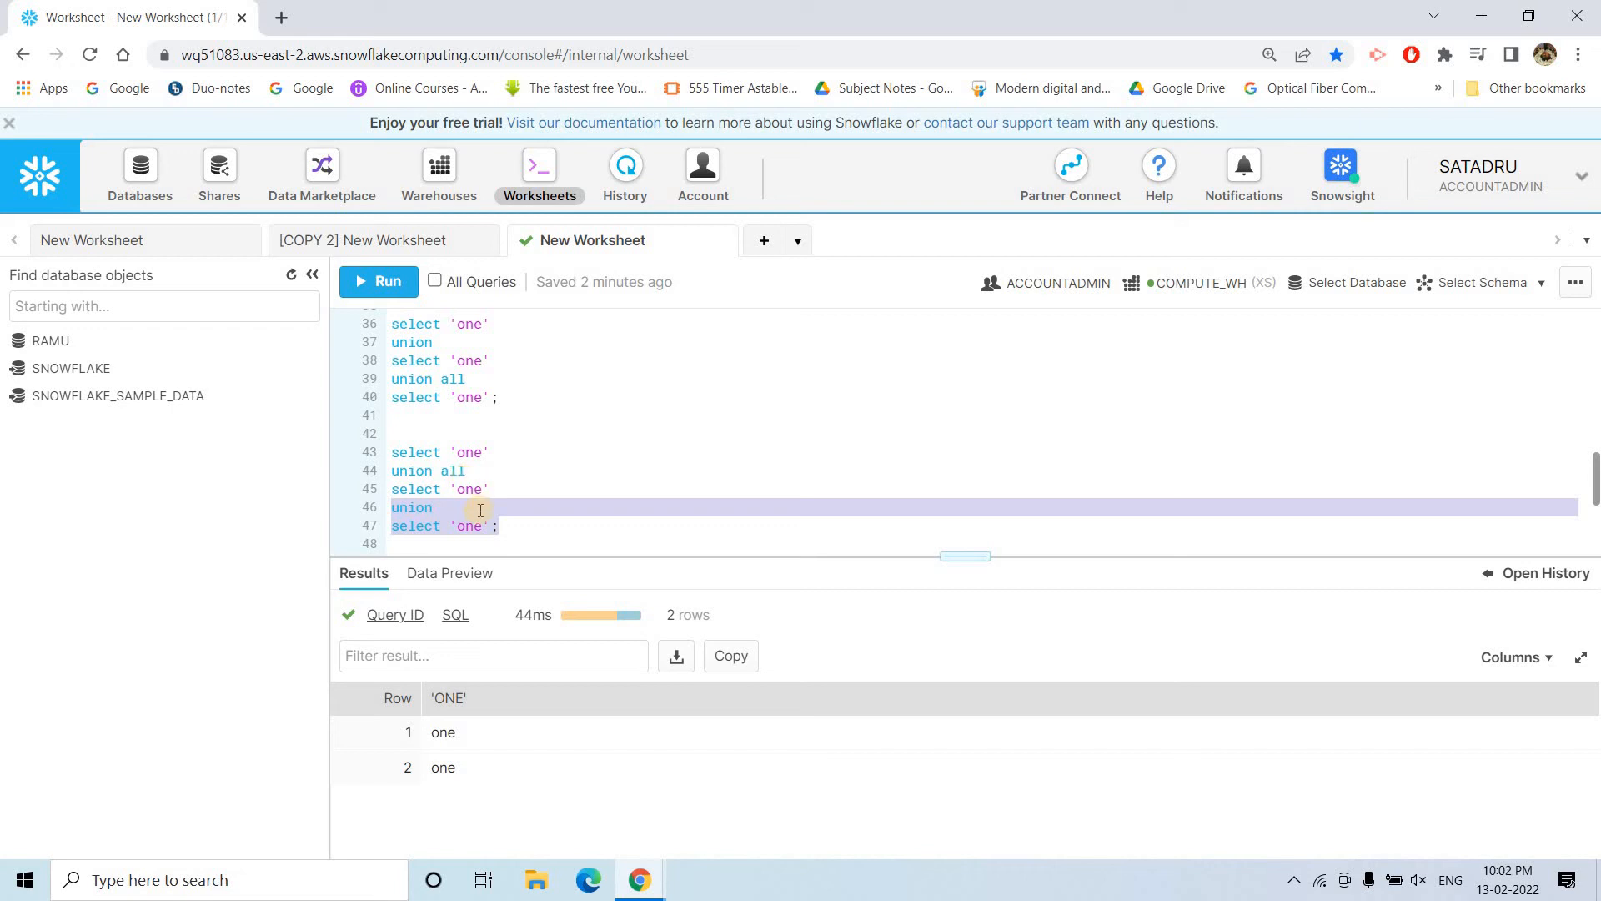
mouse_move(422, 471)
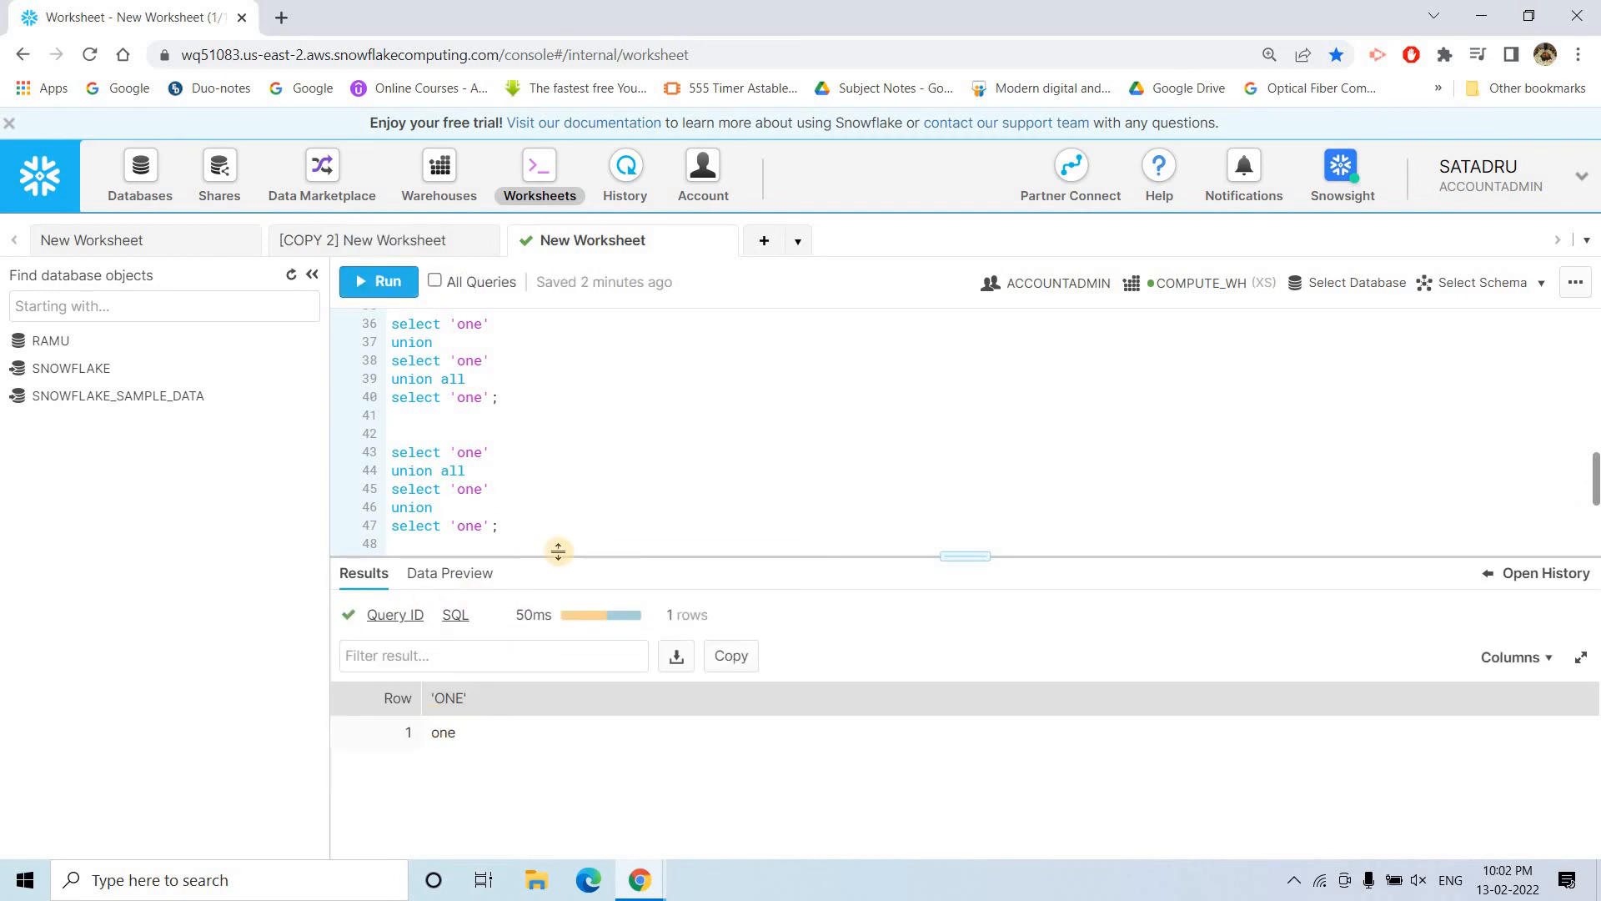
drag(490, 488, 499, 526)
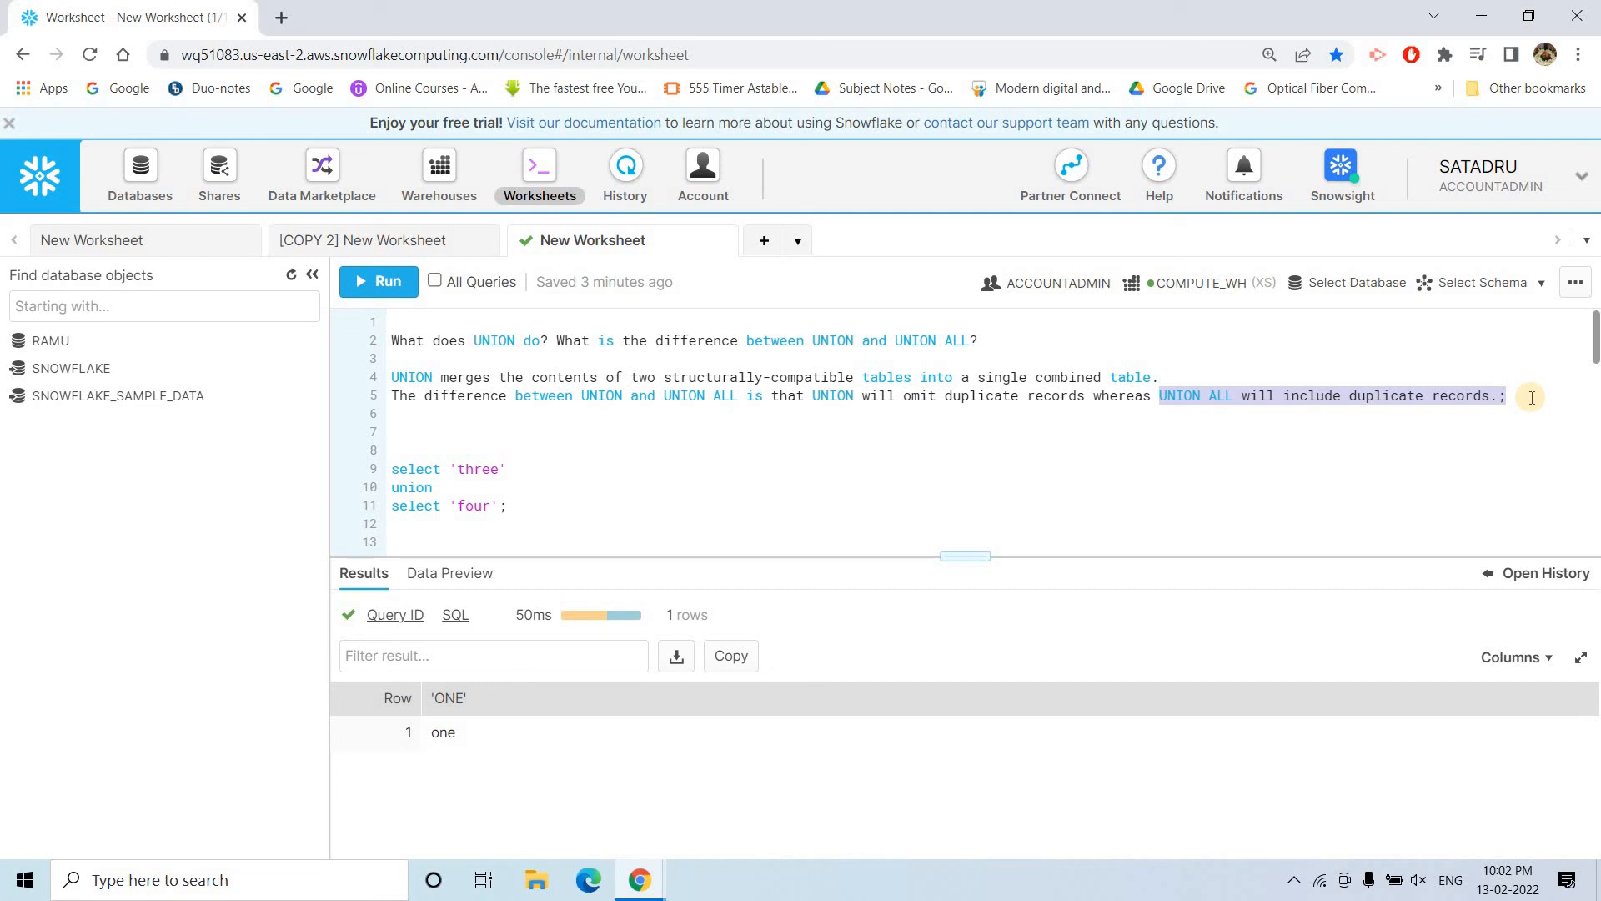
mouse_move(1448, 426)
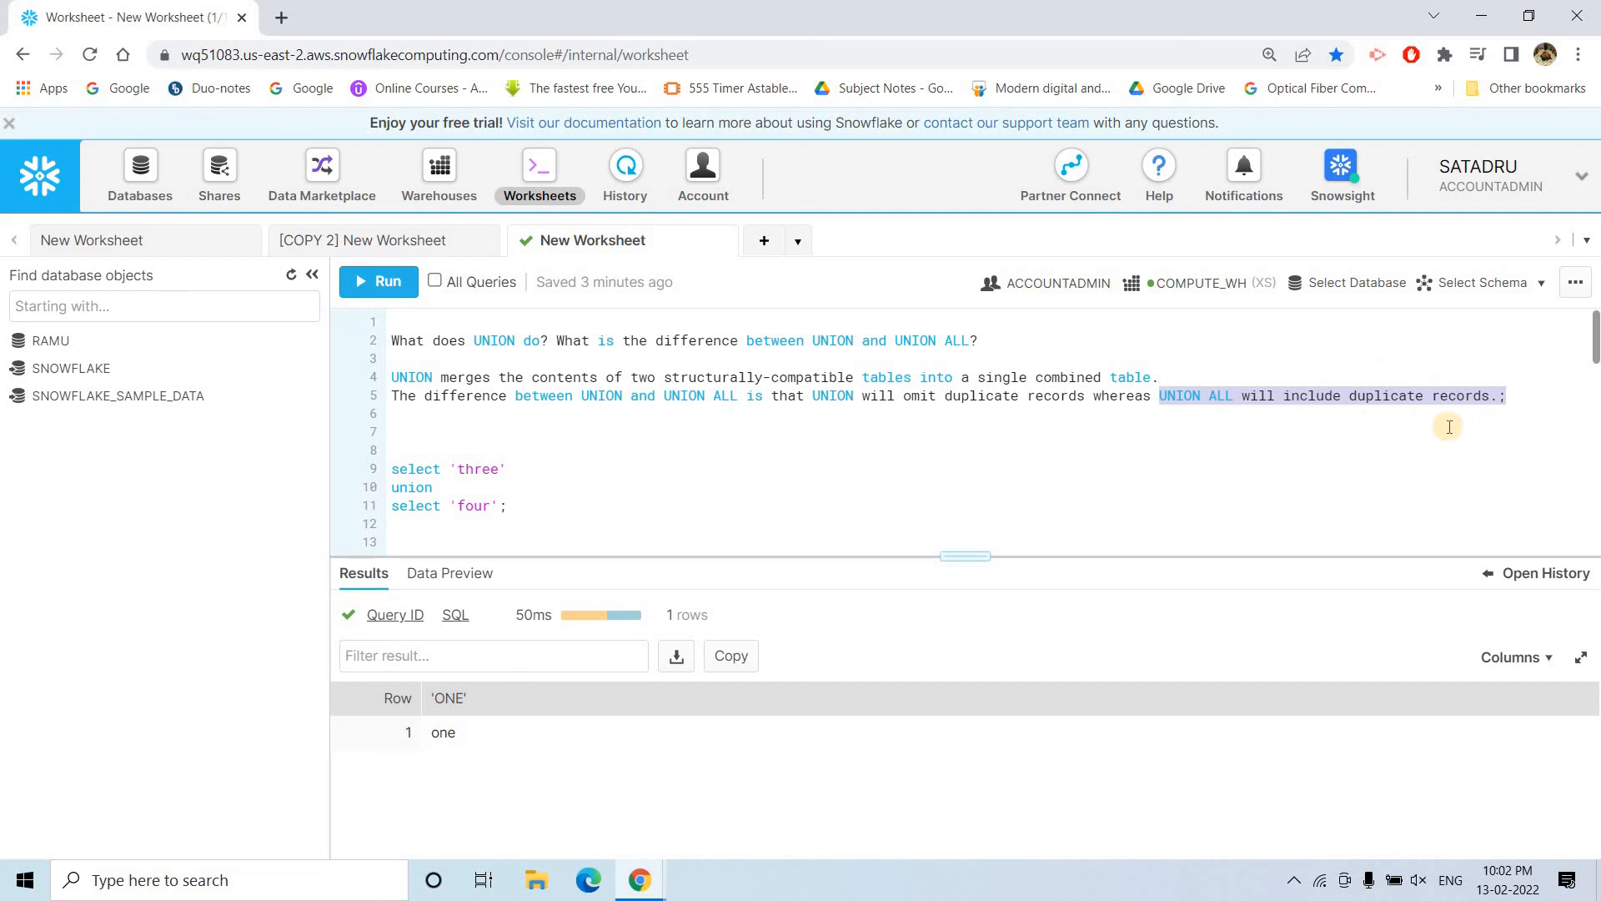
click(1512, 396)
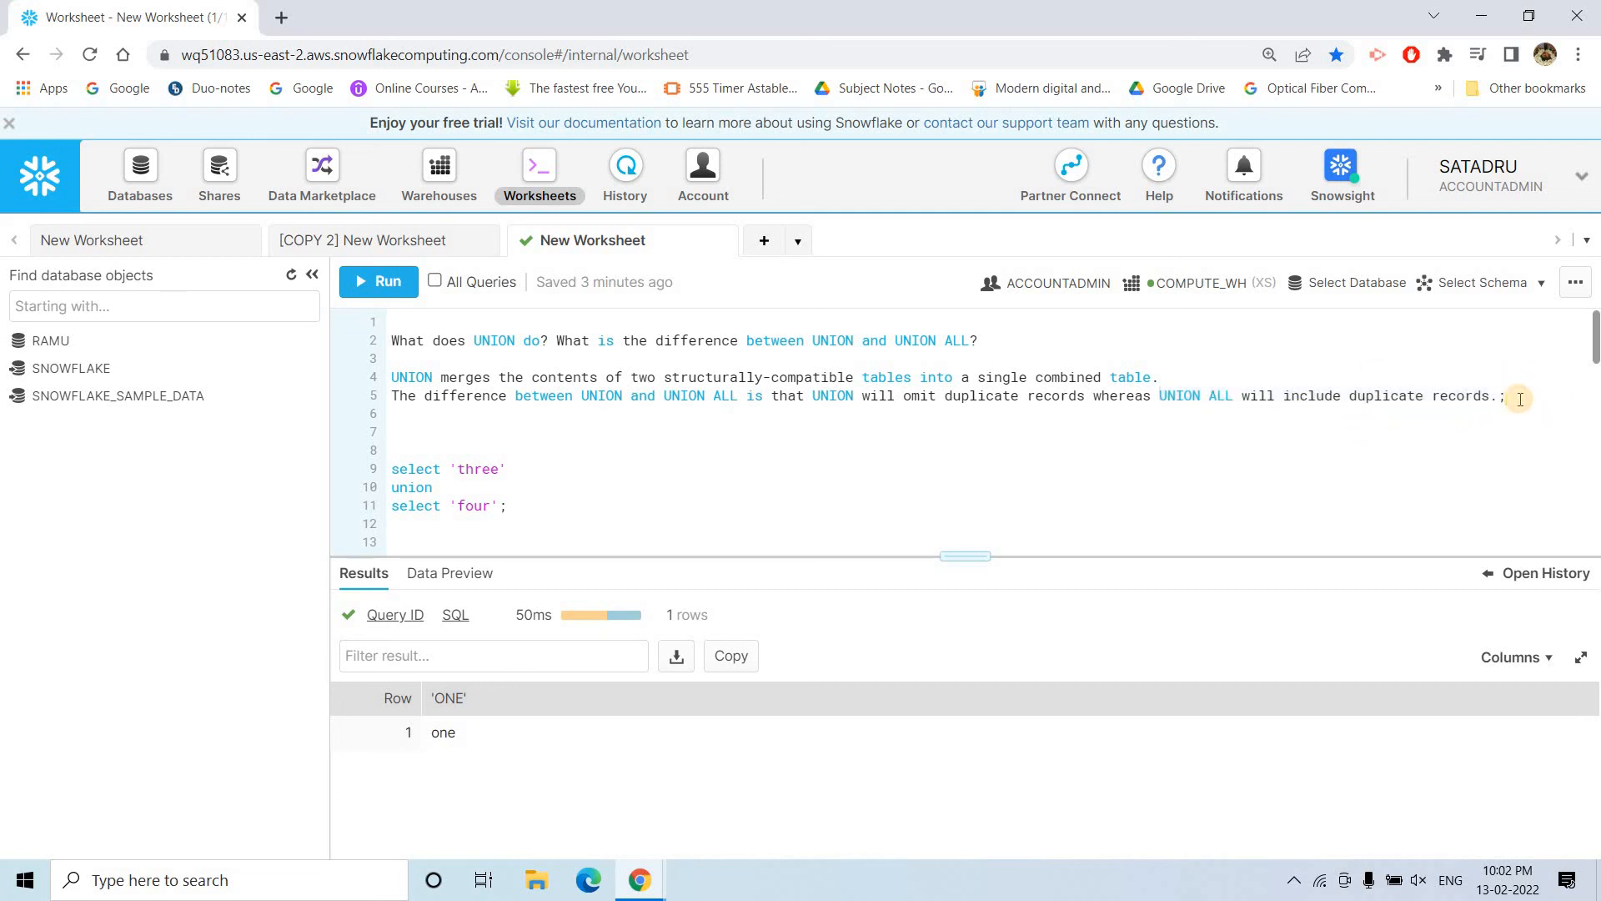